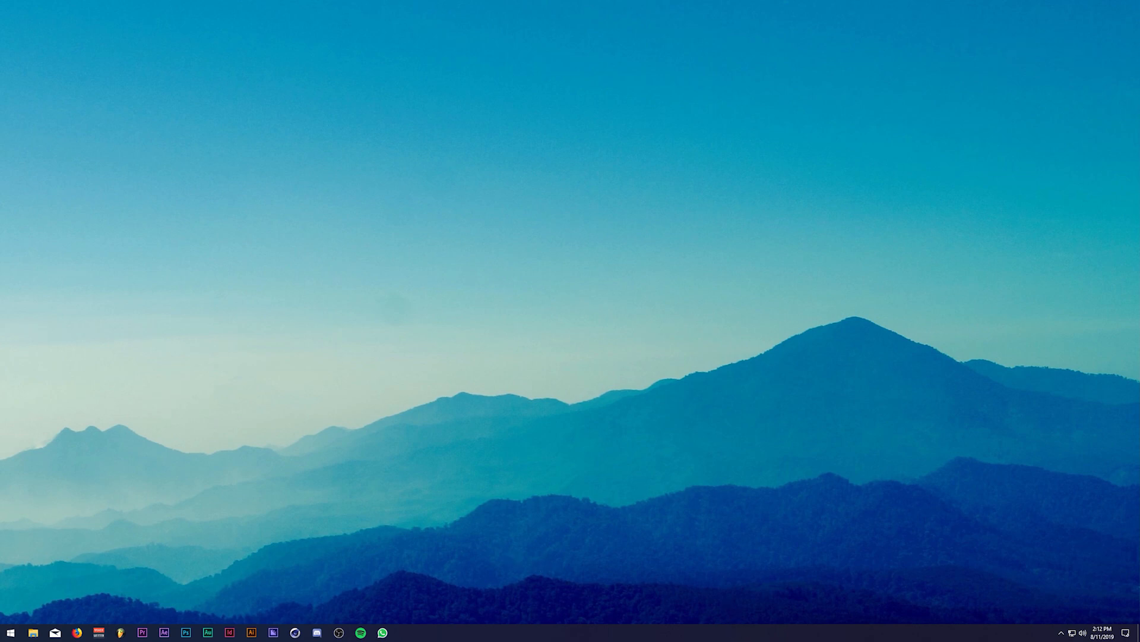
# Launch OBS Studio from the taskbar, showing the TWITCH profile scenes.
pyautogui.click(339, 631)
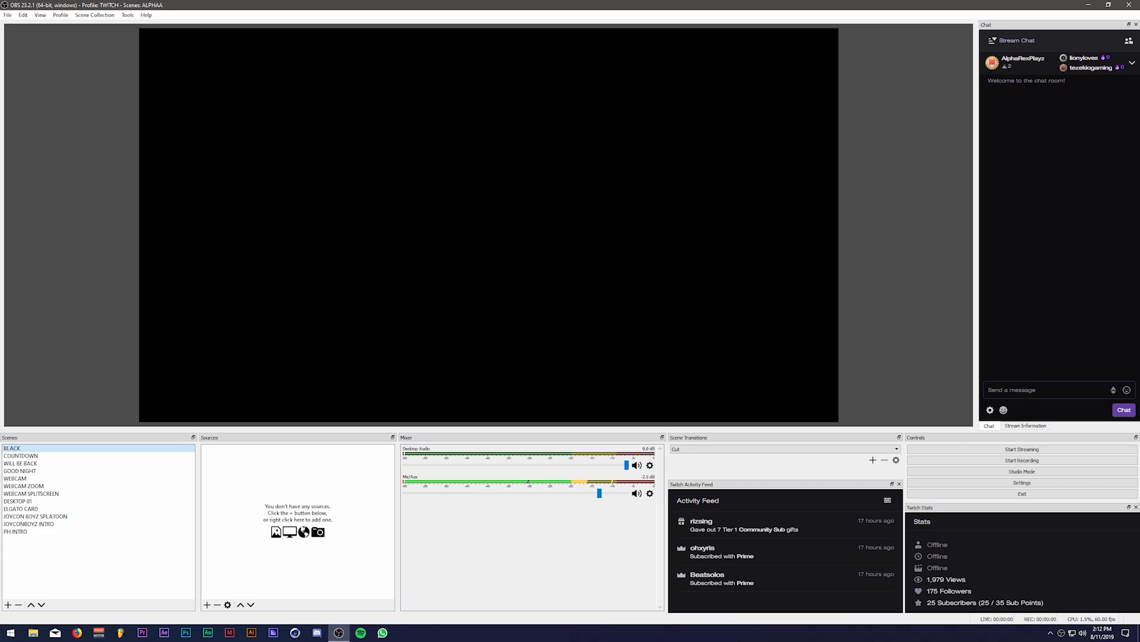
pyautogui.moveTo(208, 459)
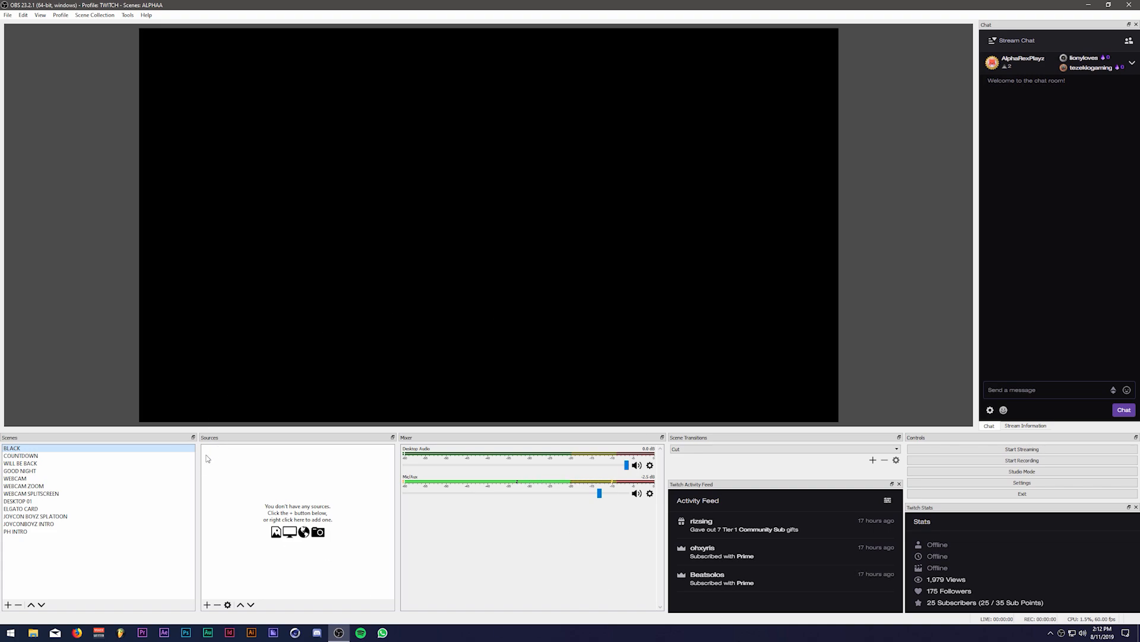
pyautogui.moveTo(509, 145)
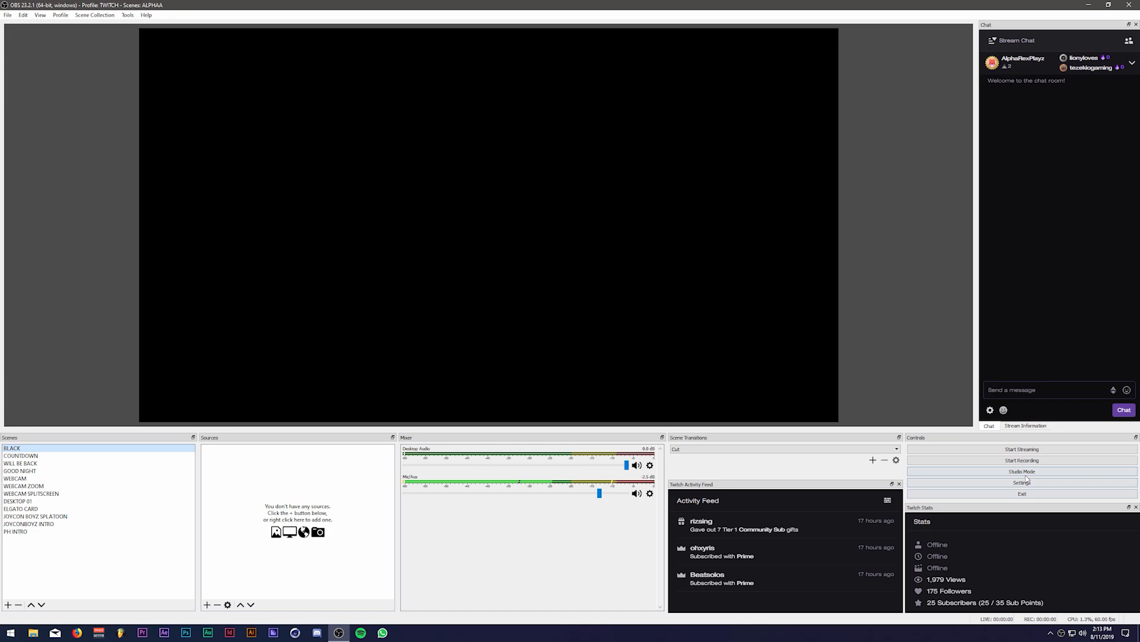
pyautogui.click(782, 448)
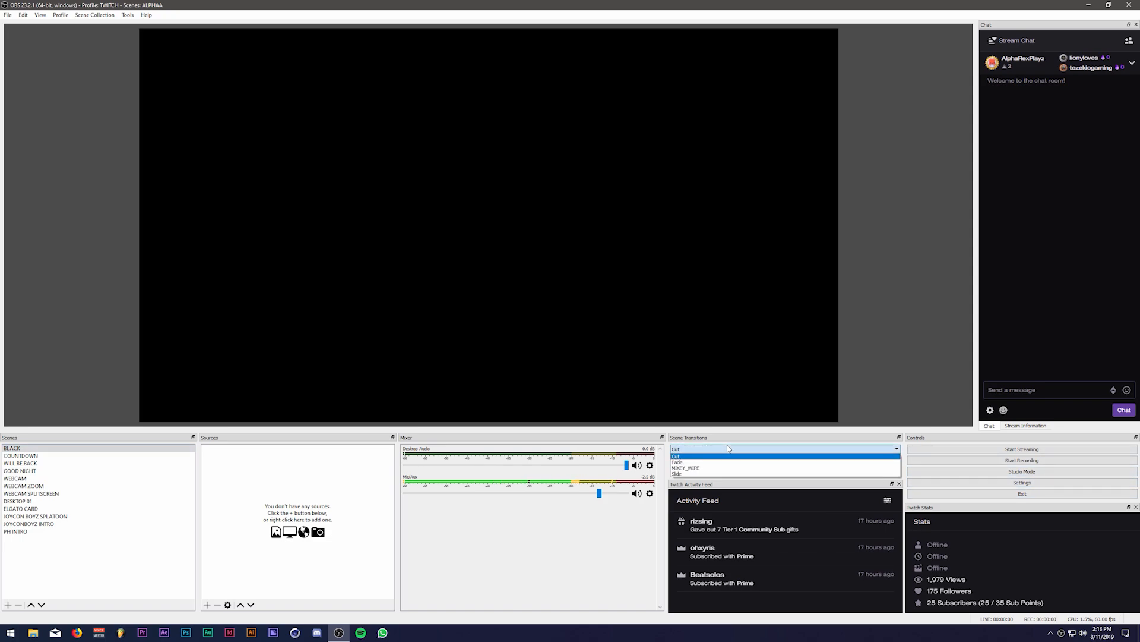
pyautogui.click(675, 448)
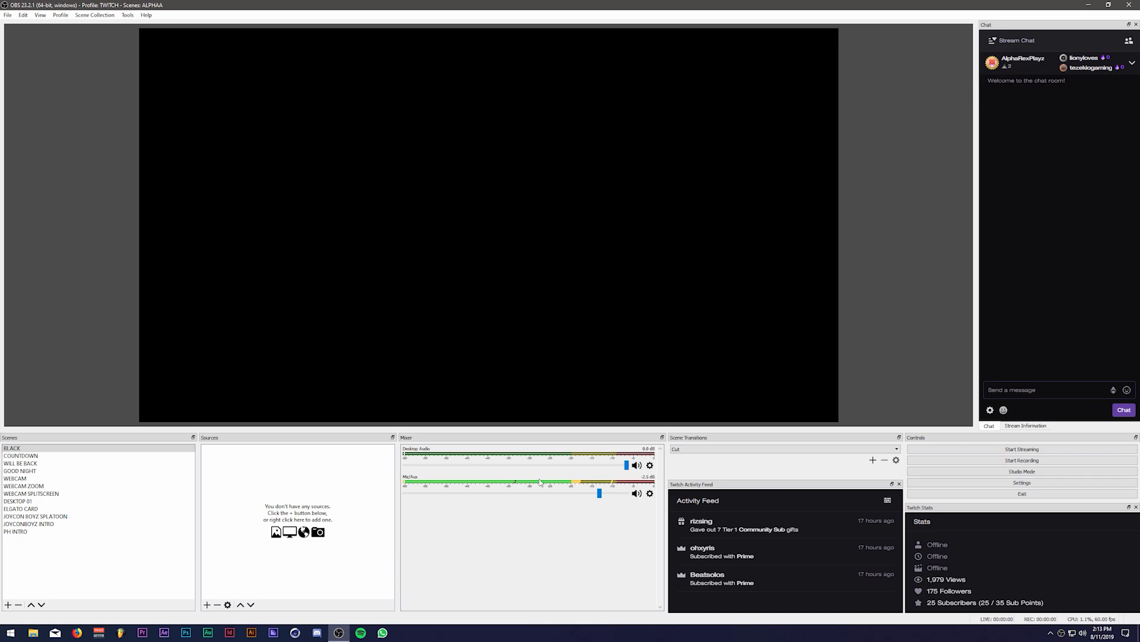
pyautogui.moveTo(358, 541)
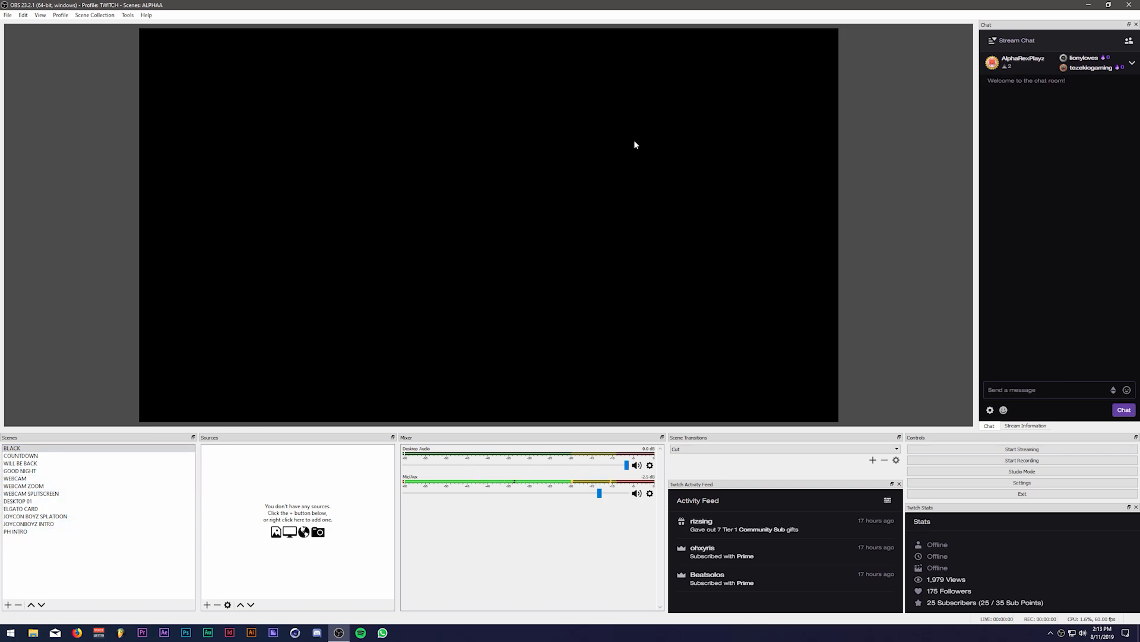
pyautogui.click(20, 455)
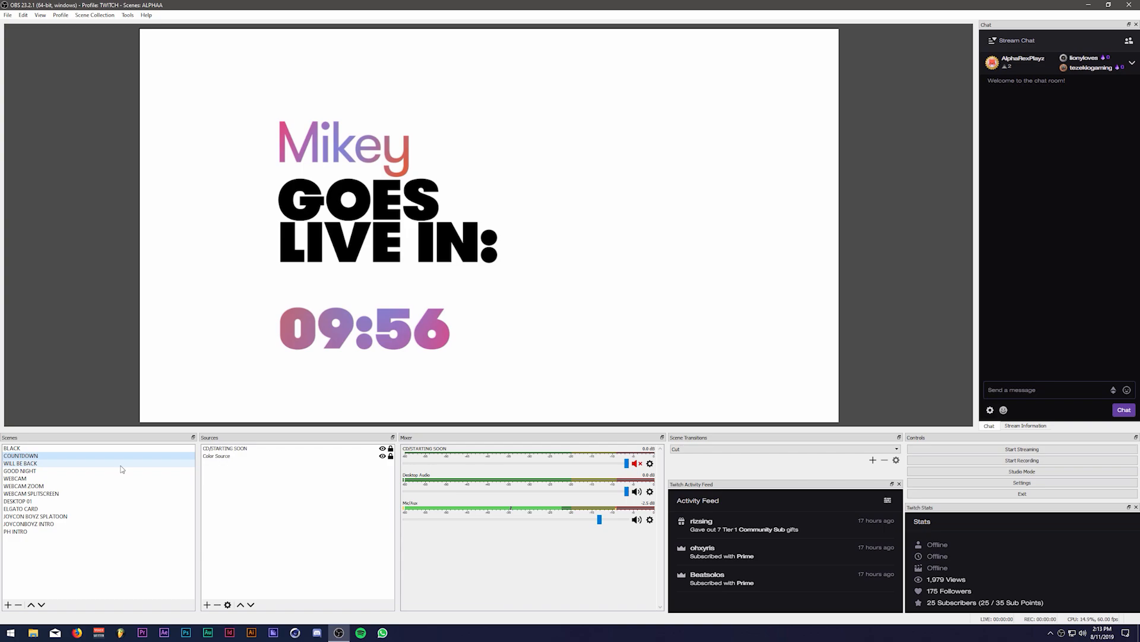
pyautogui.moveTo(740, 425)
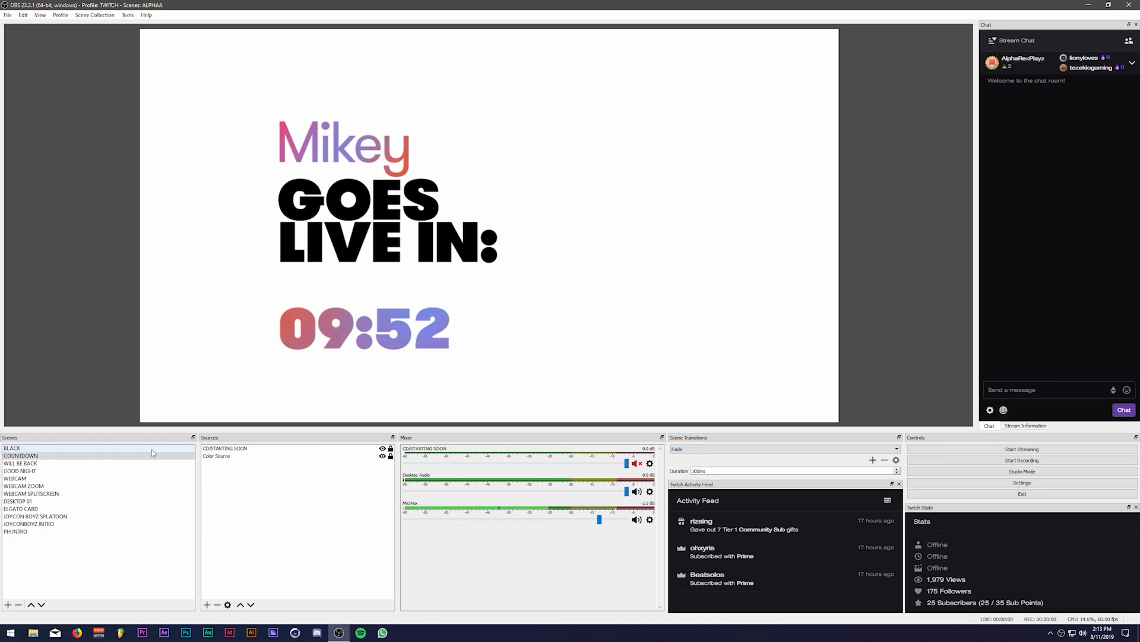
pyautogui.click(20, 463)
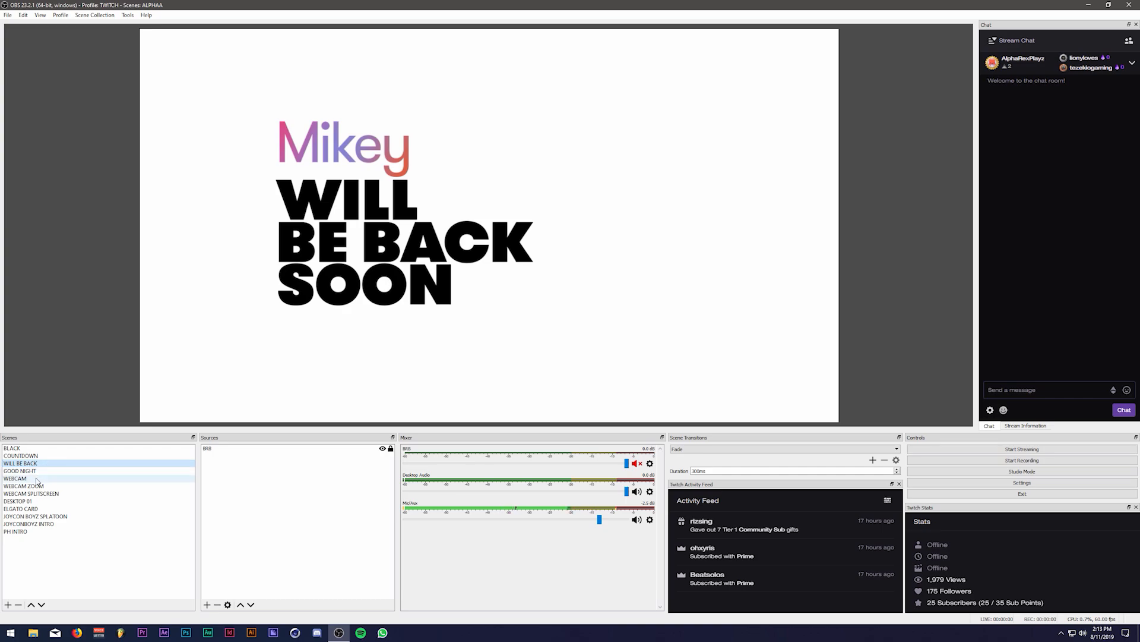
pyautogui.click(16, 478)
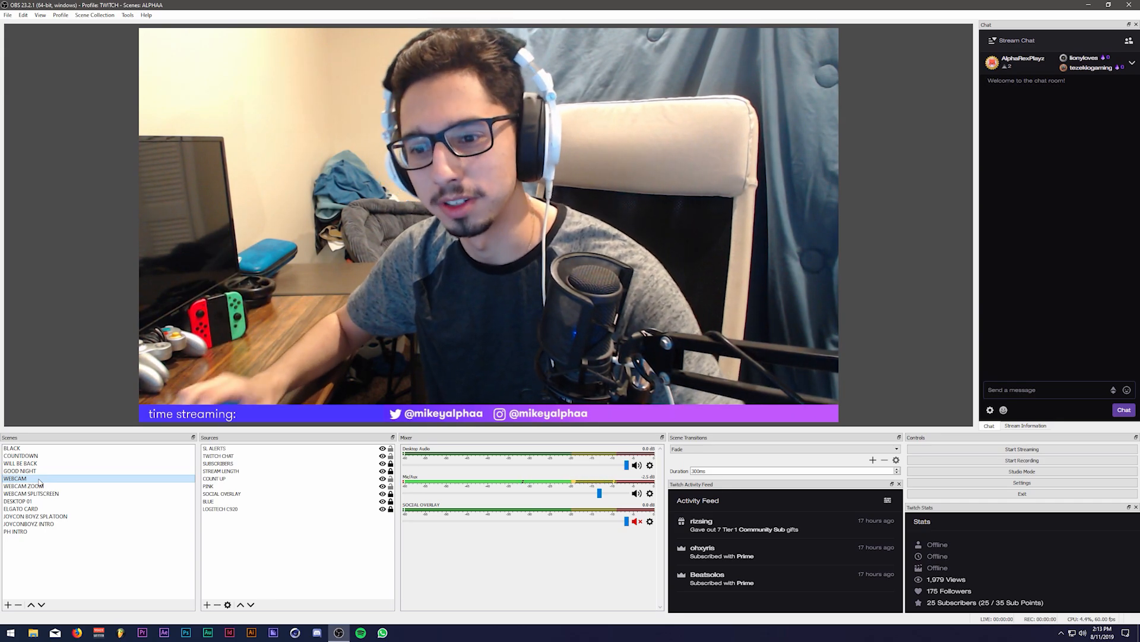
pyautogui.click(12, 448)
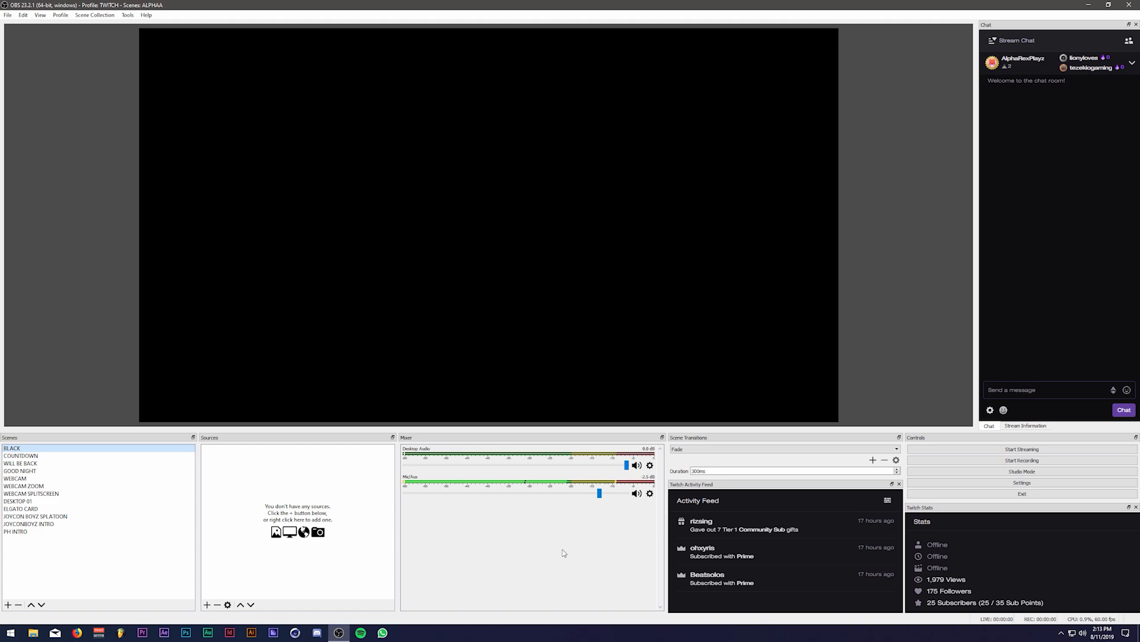
pyautogui.click(24, 486)
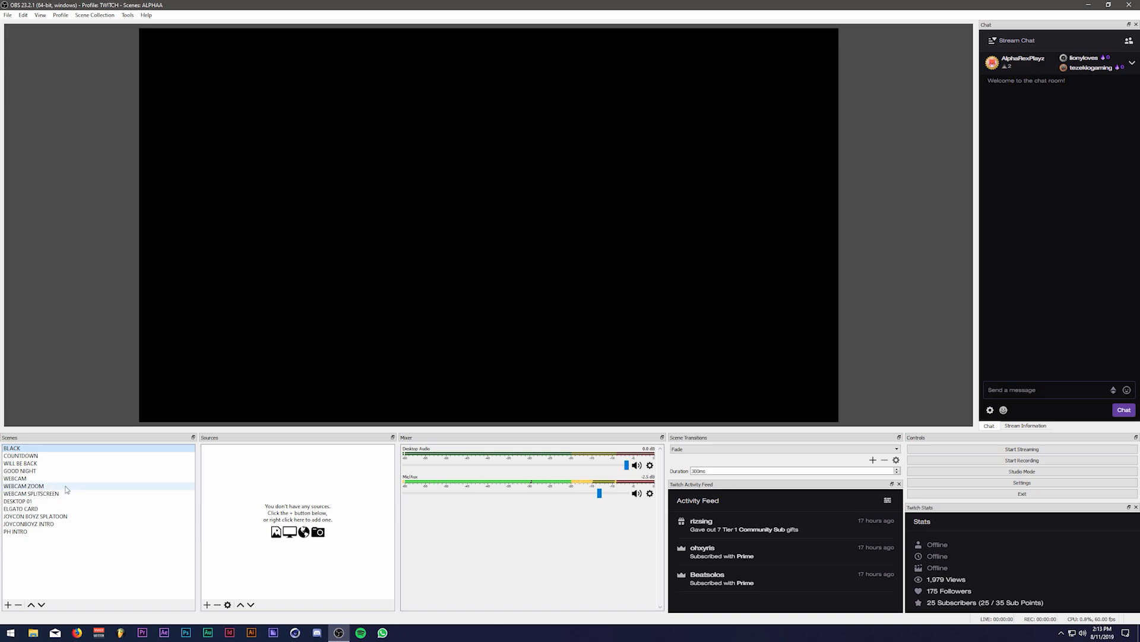
pyautogui.click(24, 485)
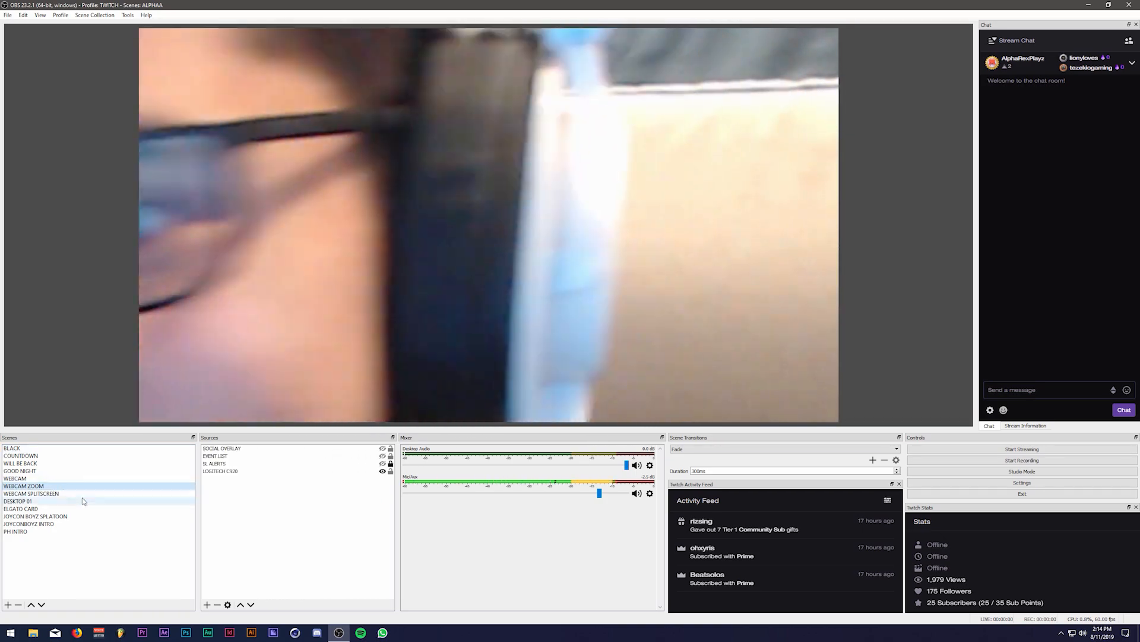
pyautogui.click(21, 464)
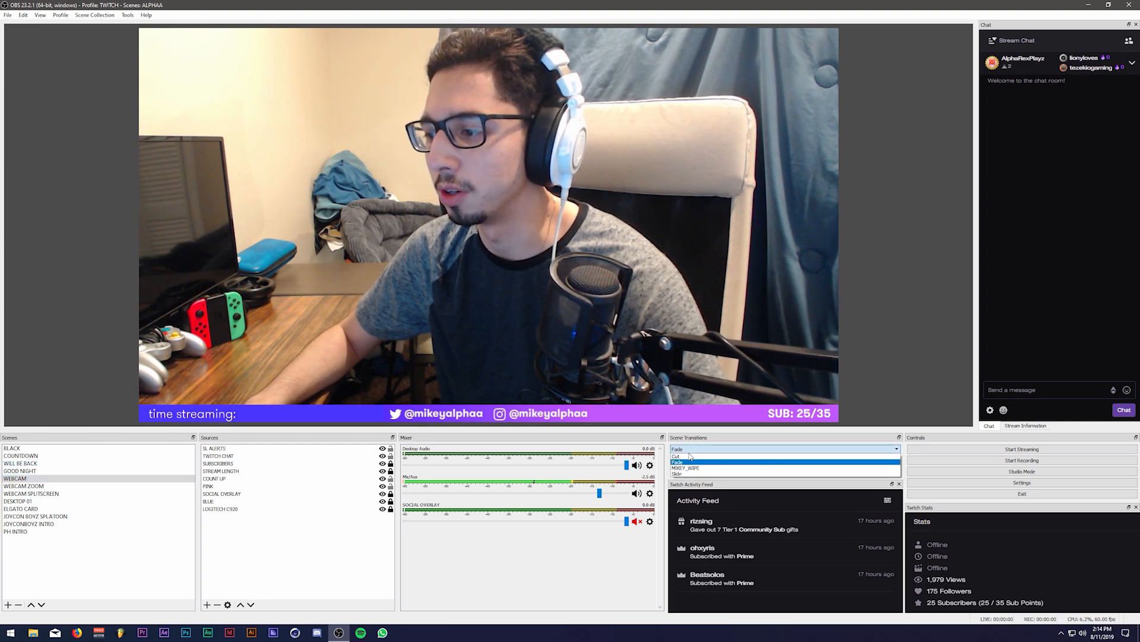
pyautogui.click(24, 485)
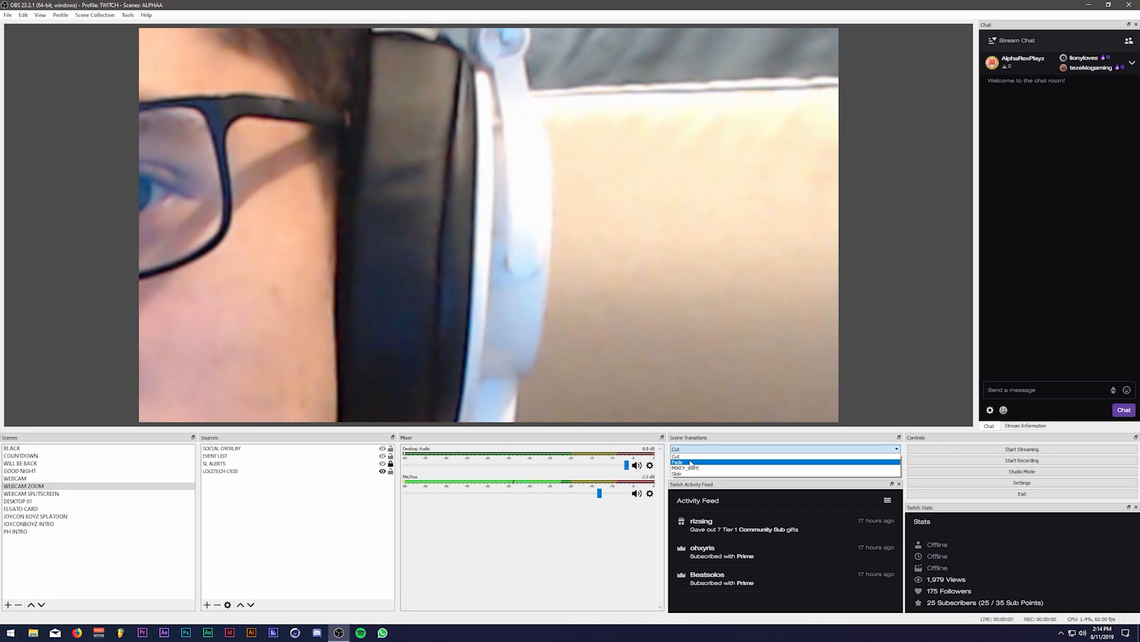
pyautogui.click(678, 461)
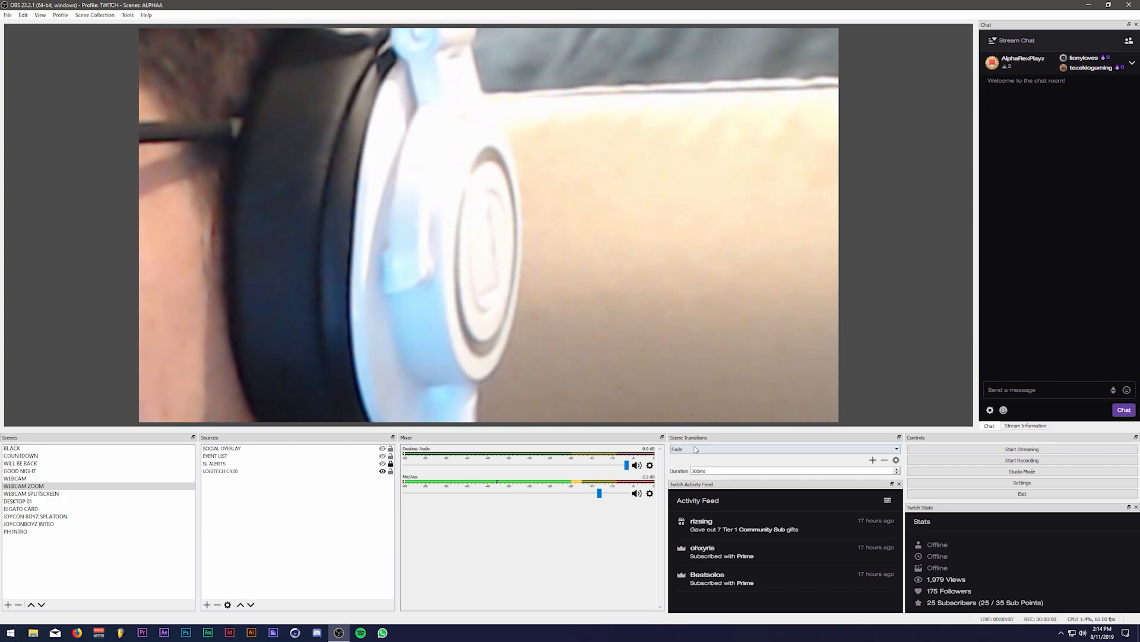
pyautogui.click(784, 448)
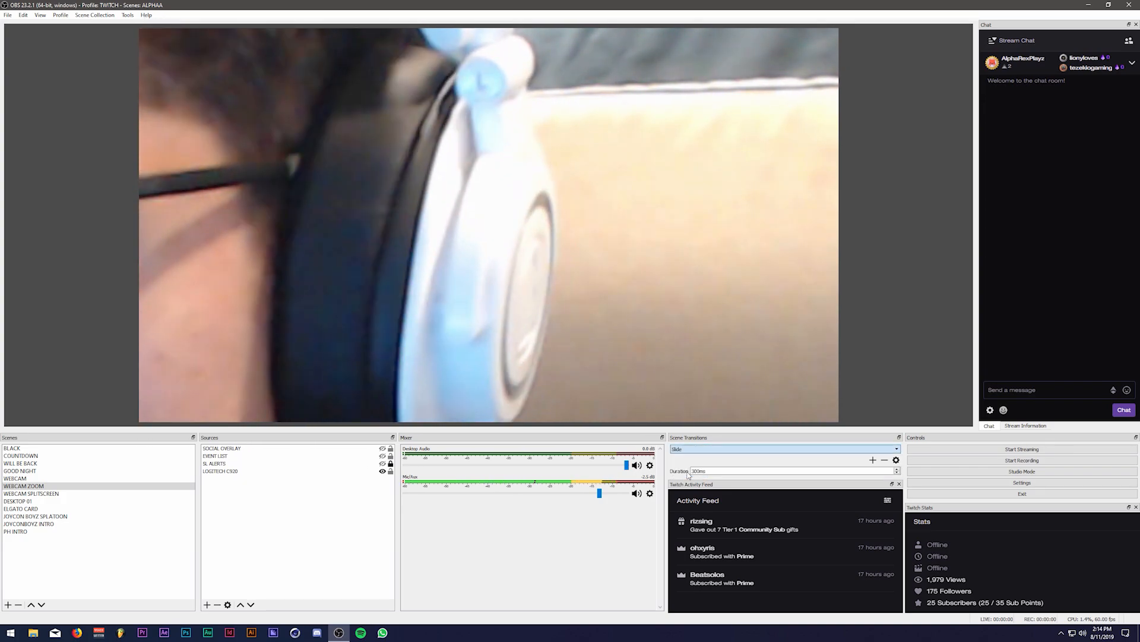
pyautogui.click(31, 493)
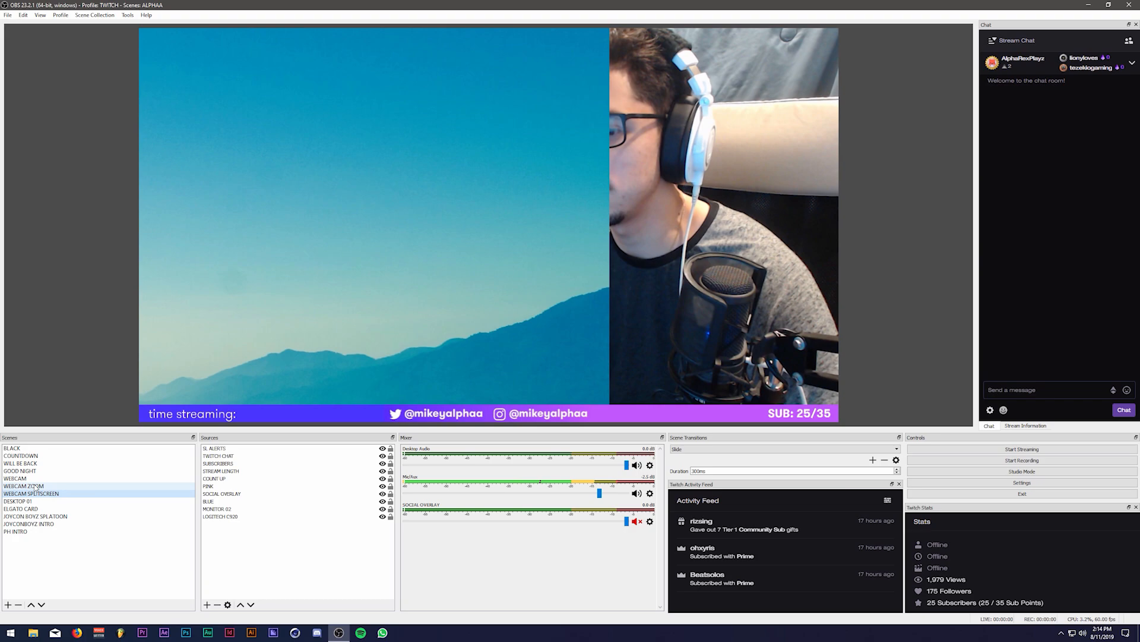
pyautogui.click(14, 477)
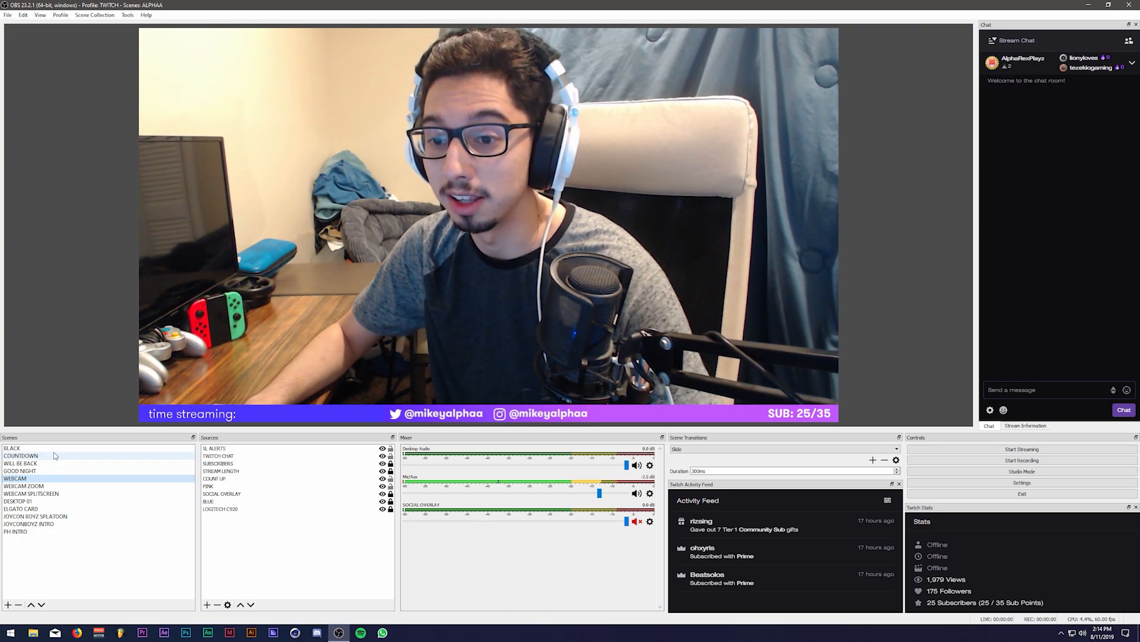
pyautogui.click(12, 448)
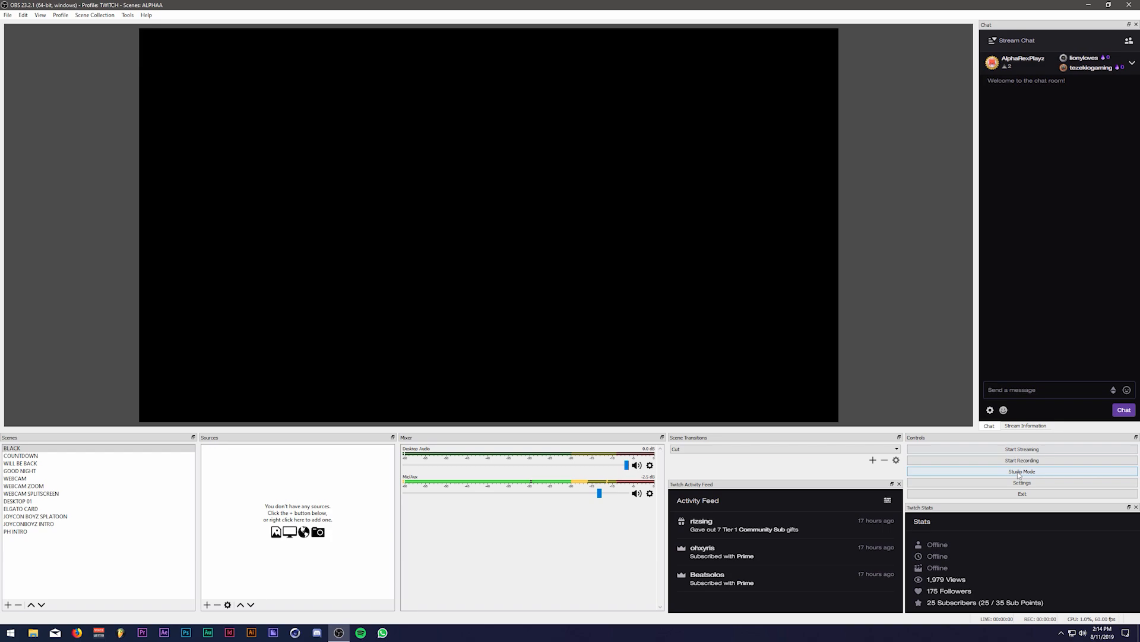
# Enable Studio Mode and try the Cut, MIKEY_WIPE and Slide quick transitions.
pyautogui.click(1022, 471)
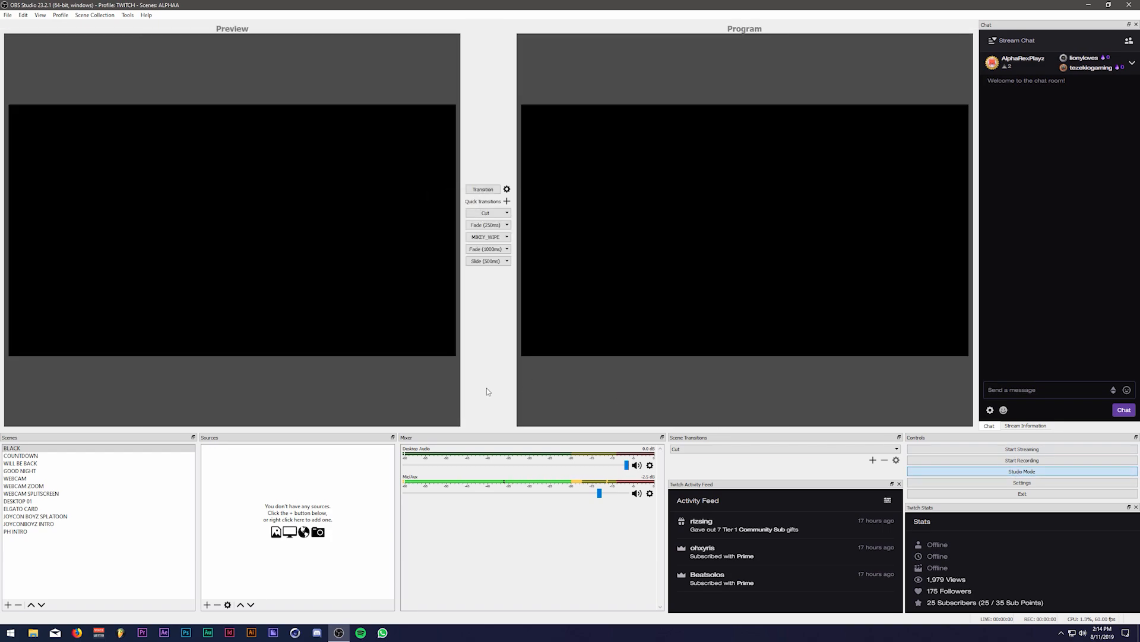
pyautogui.moveTo(257, 275)
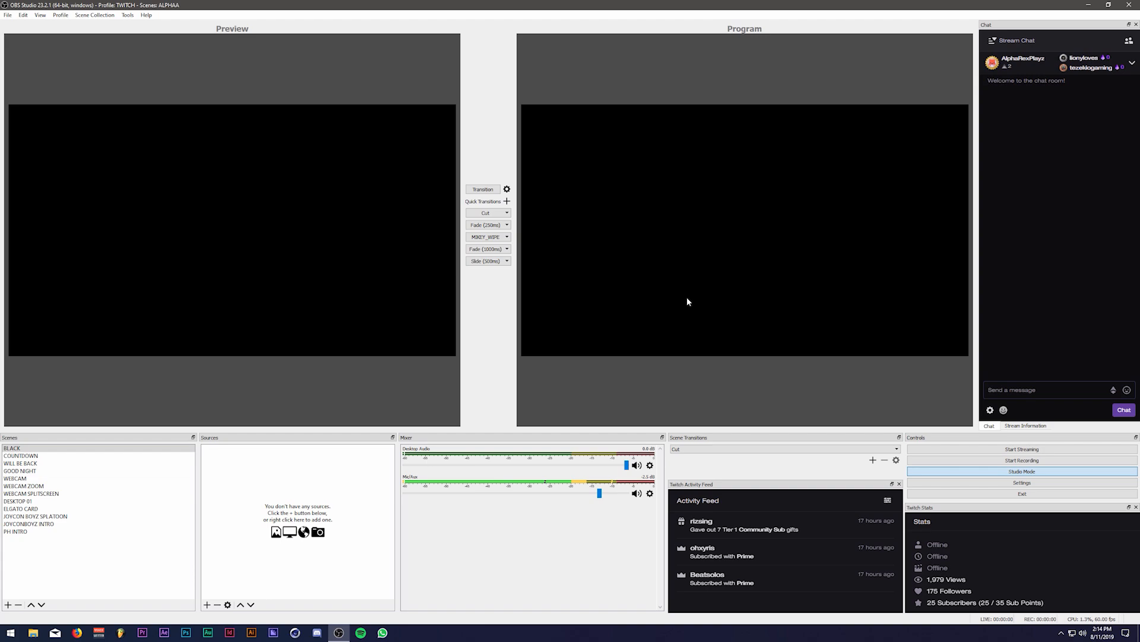
pyautogui.moveTo(788, 294)
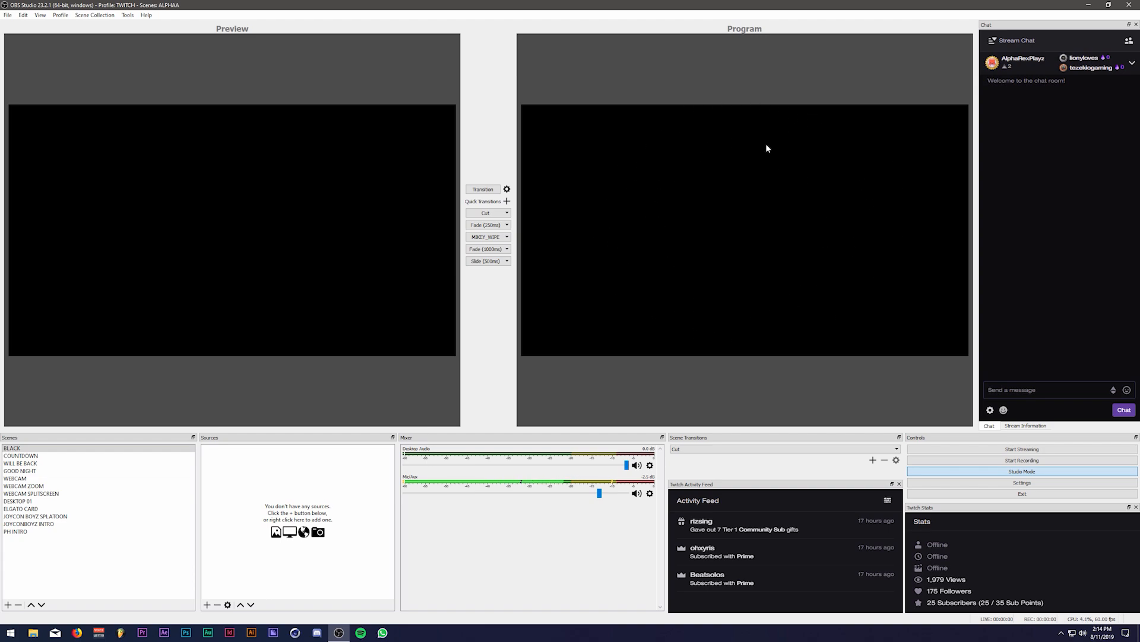
pyautogui.moveTo(596, 229)
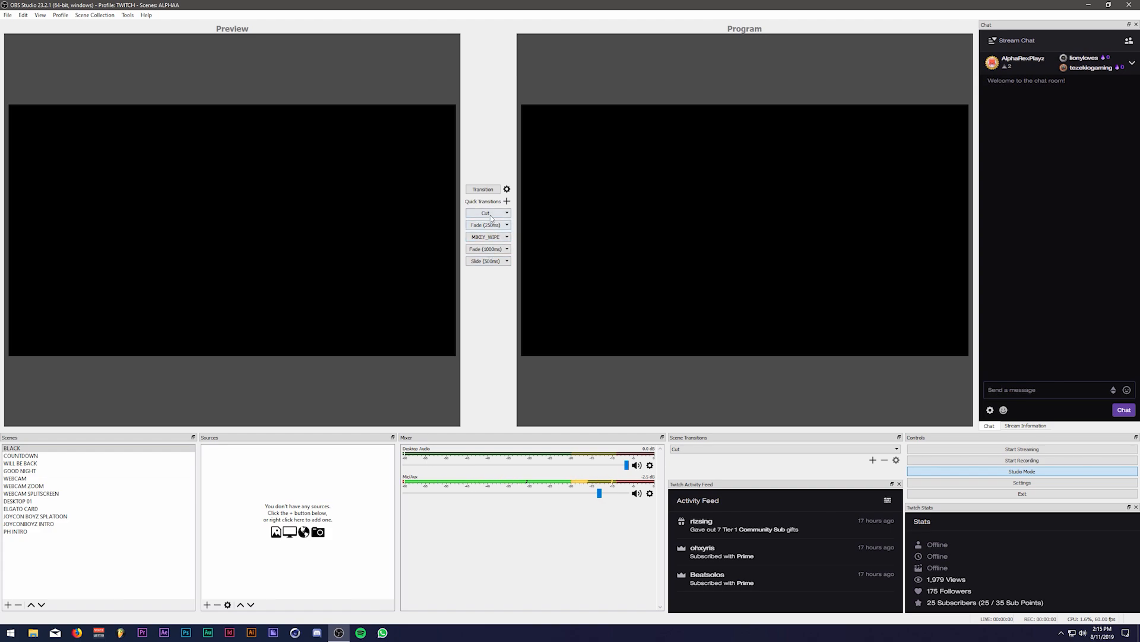
pyautogui.click(485, 261)
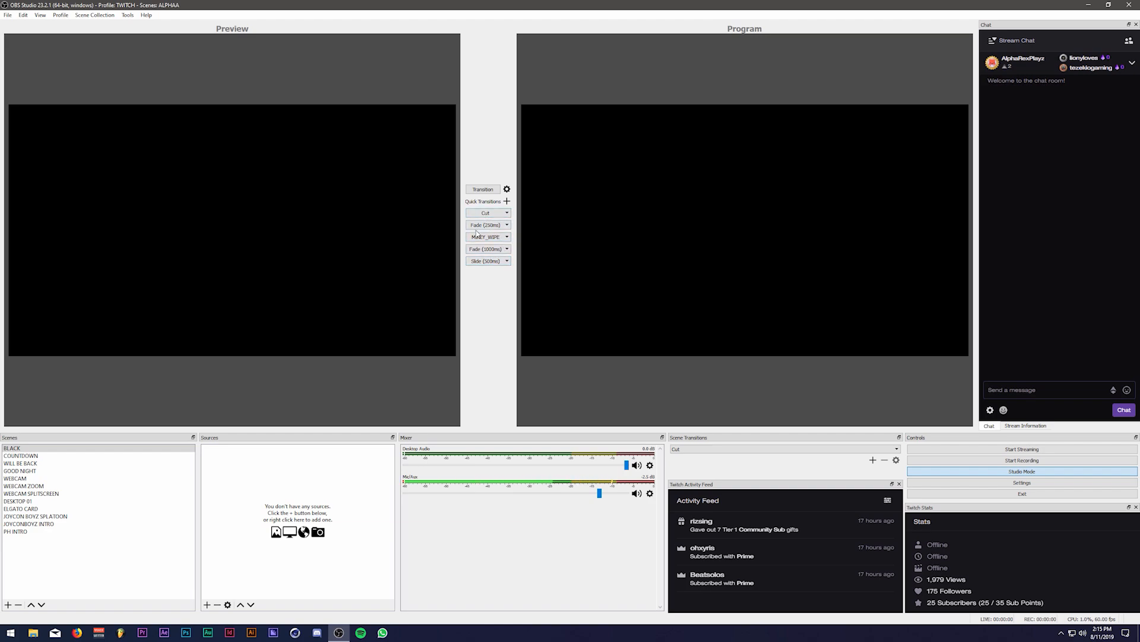
pyautogui.click(487, 236)
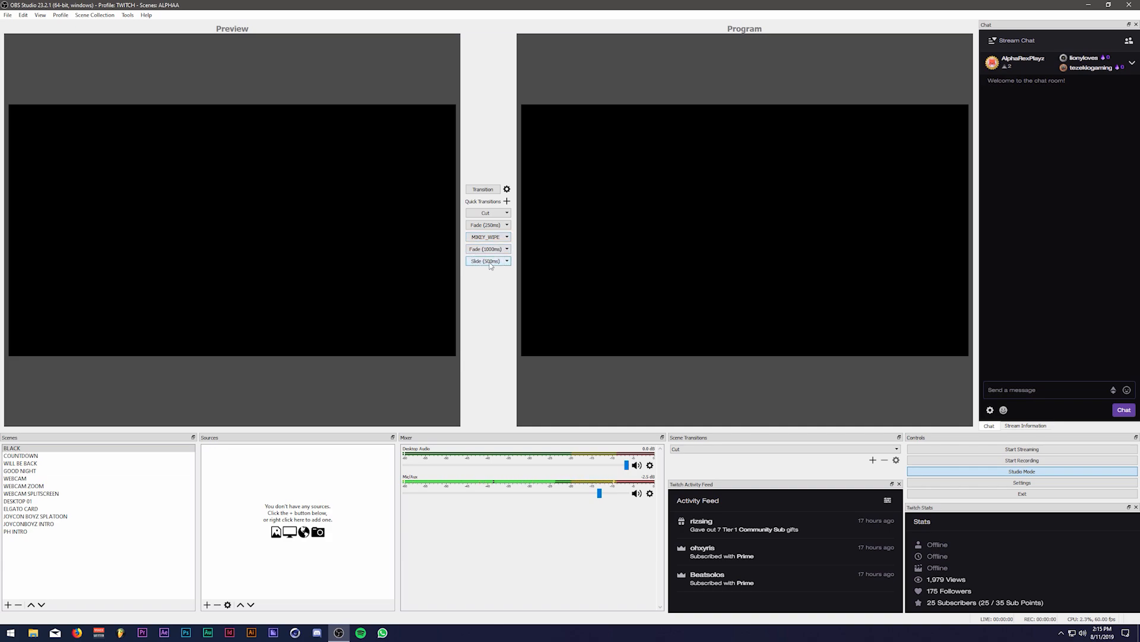
pyautogui.click(20, 455)
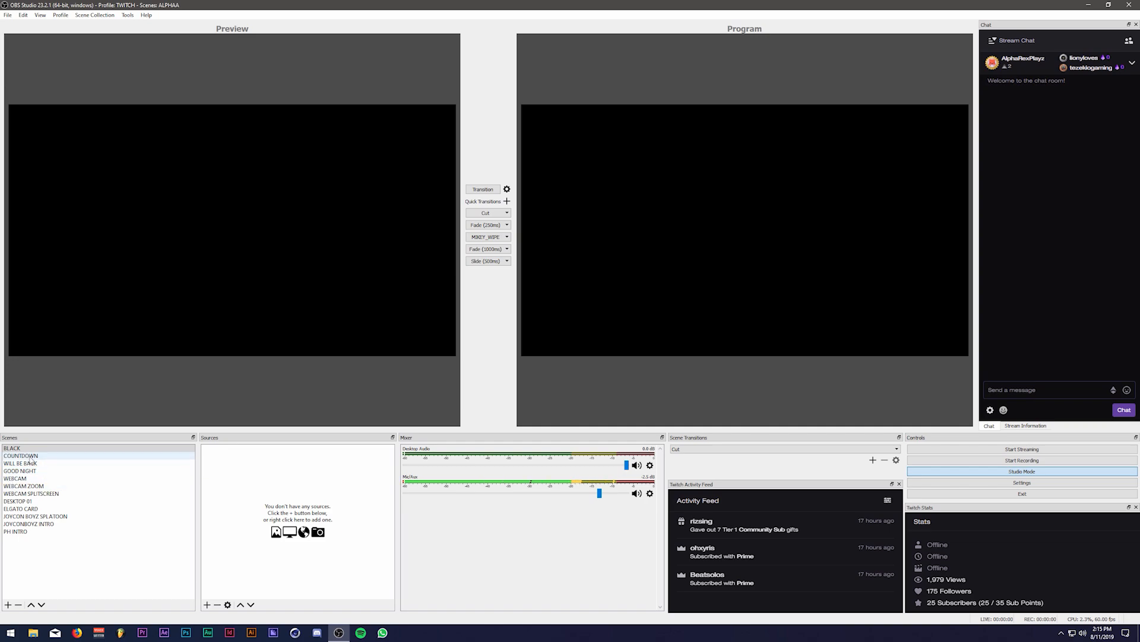
# Stage WEBCAM and BLACK scenes in preview and wipe the program back to black.
pyautogui.click(15, 477)
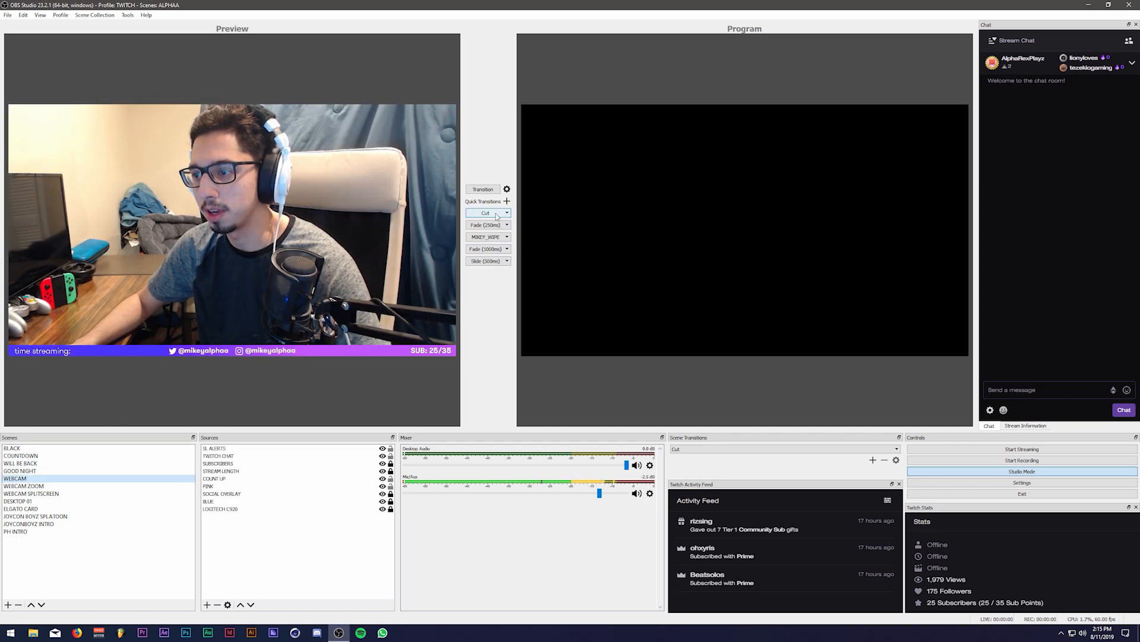
pyautogui.click(12, 448)
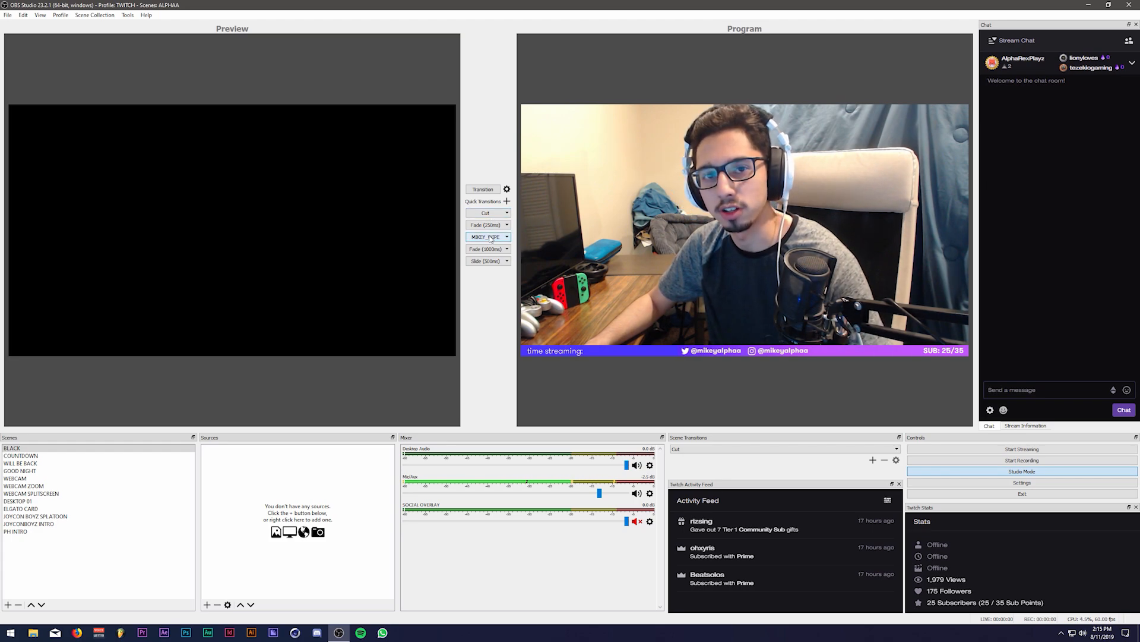
pyautogui.click(485, 236)
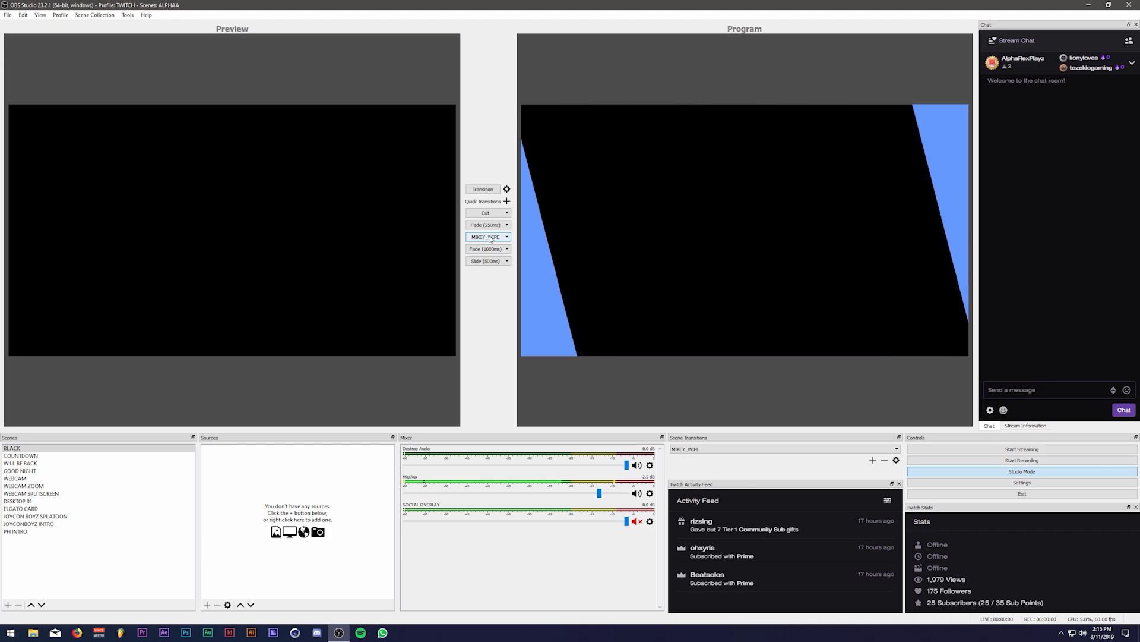
pyautogui.click(15, 478)
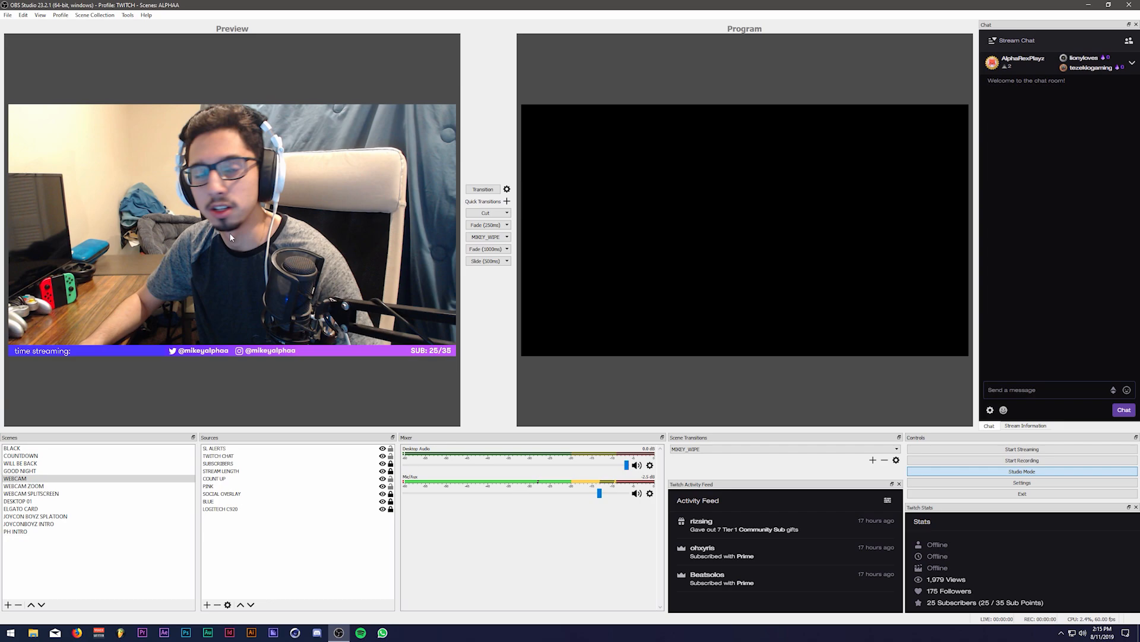
pyautogui.click(12, 448)
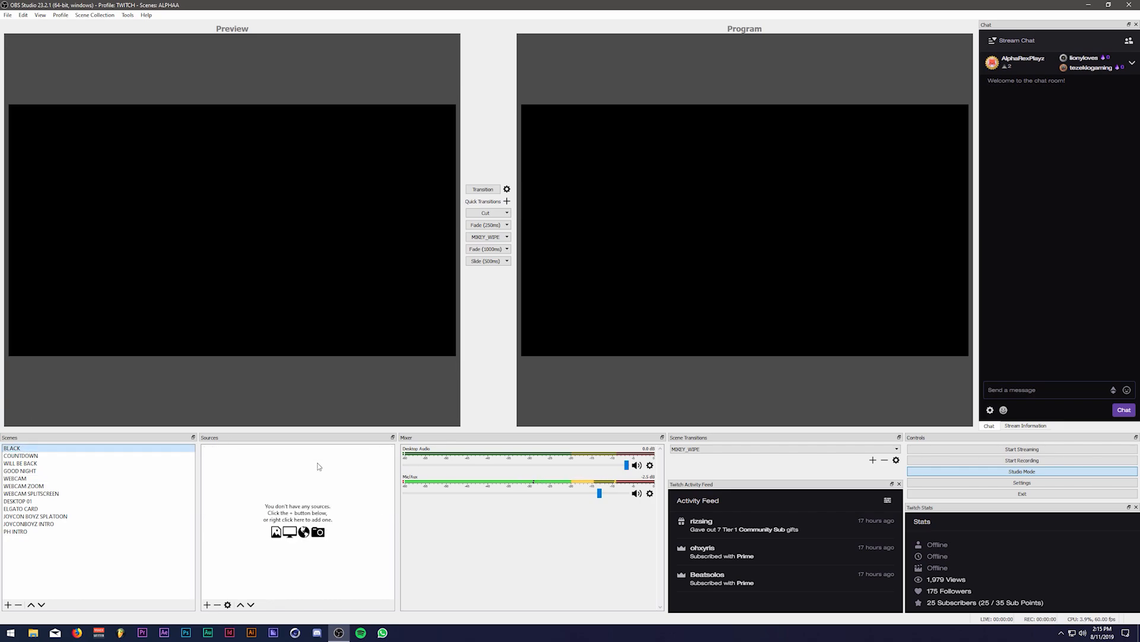
pyautogui.click(20, 463)
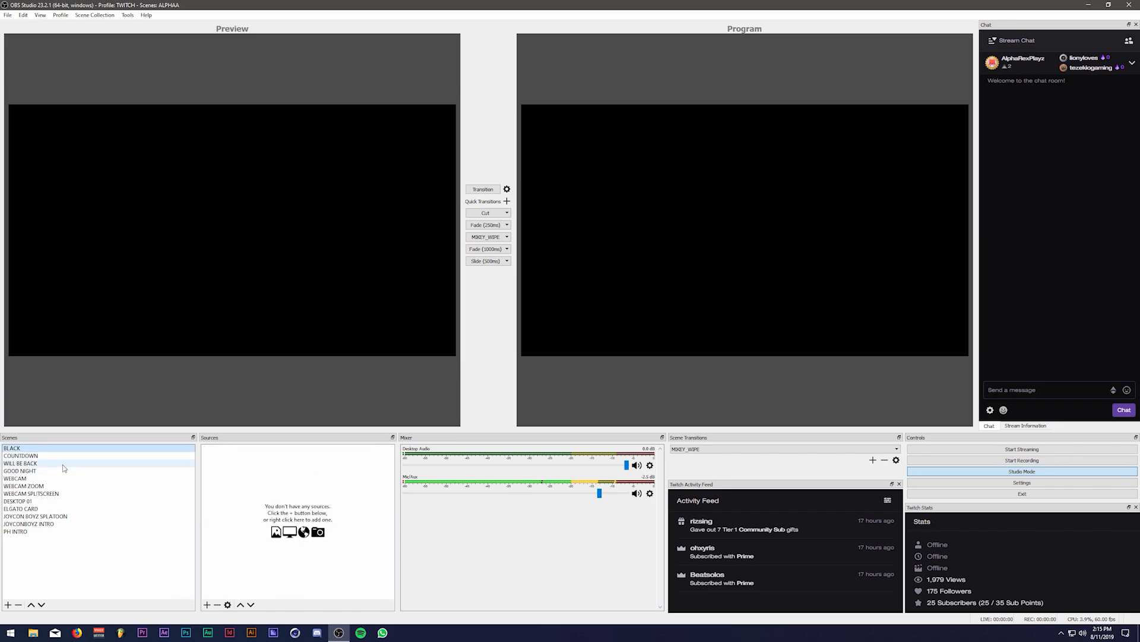
# Put the COUNTDOWN scene on air with the quick fade, then preview BLACK and COUNTDOWN.
pyautogui.click(21, 455)
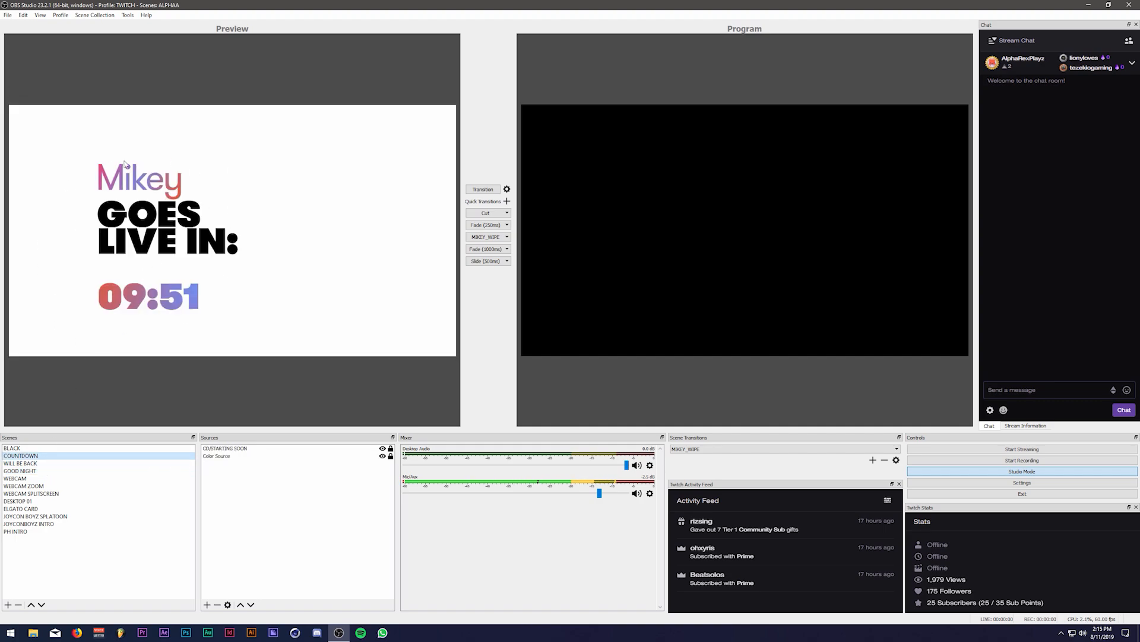
pyautogui.click(485, 224)
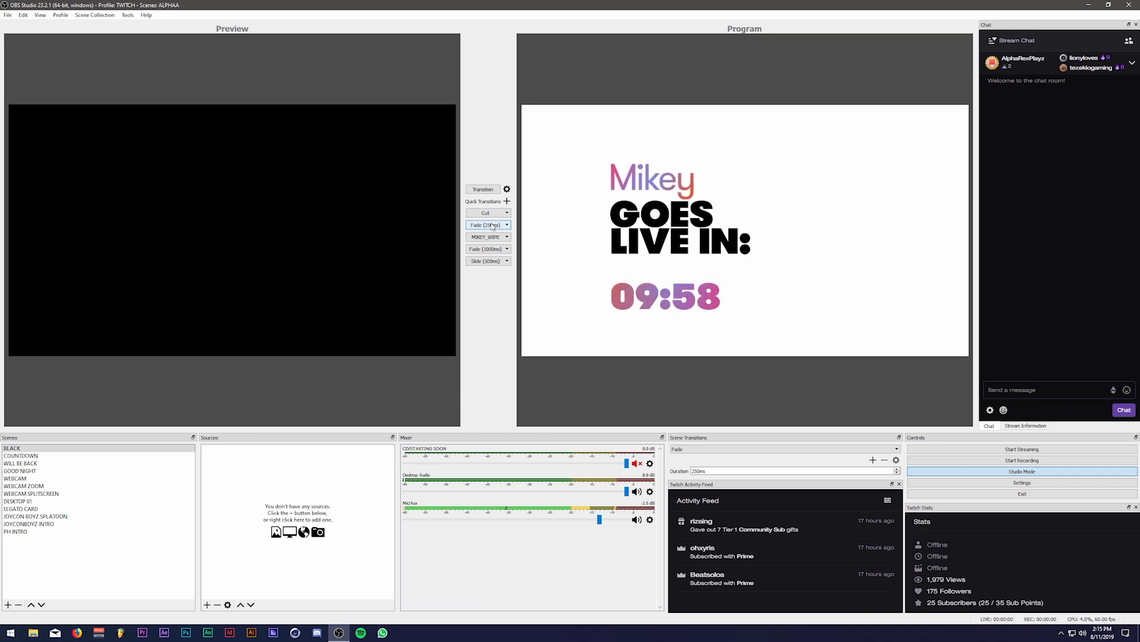
pyautogui.click(11, 448)
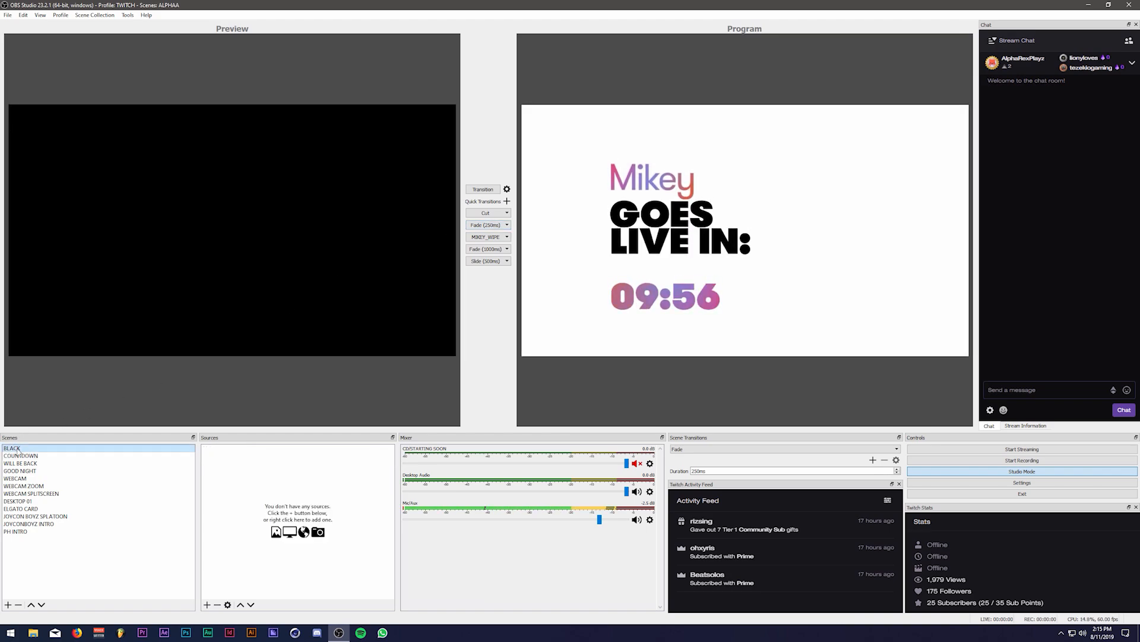
pyautogui.click(20, 455)
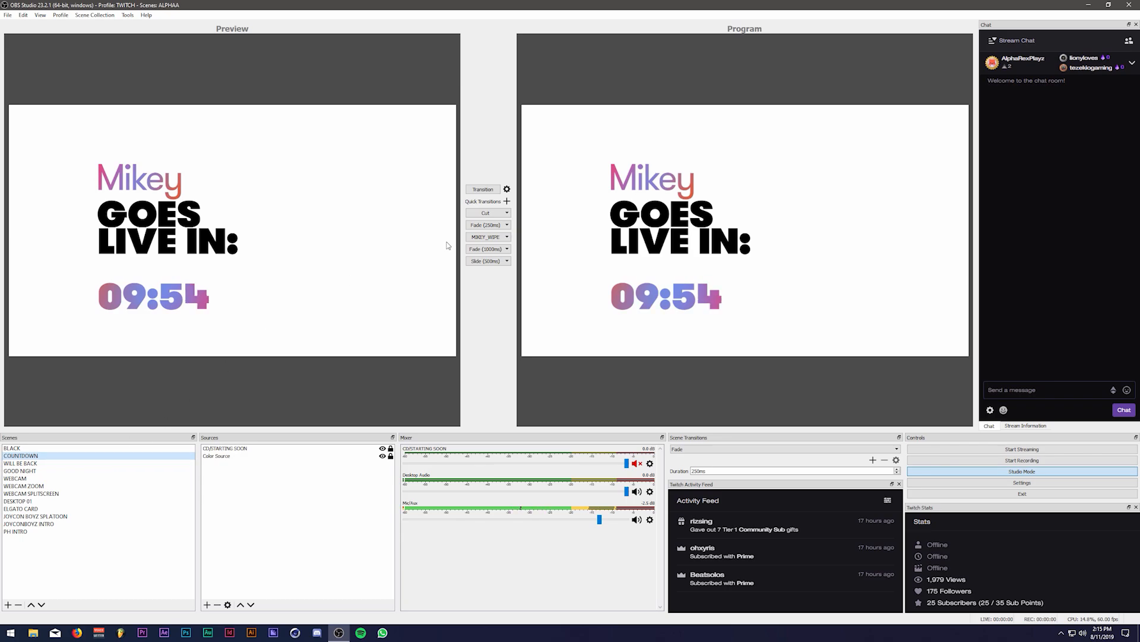
# Send the WEBCAM scene live via the MIKEY_WIPE transition, then preview WEBCAM ZOOM.
pyautogui.click(15, 477)
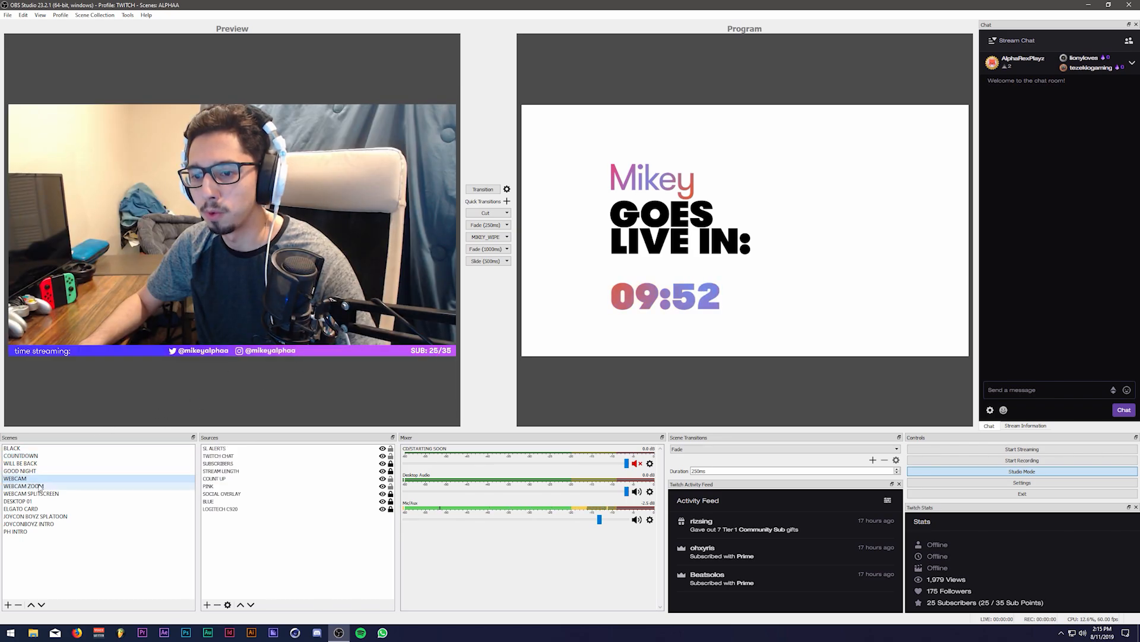
pyautogui.click(25, 485)
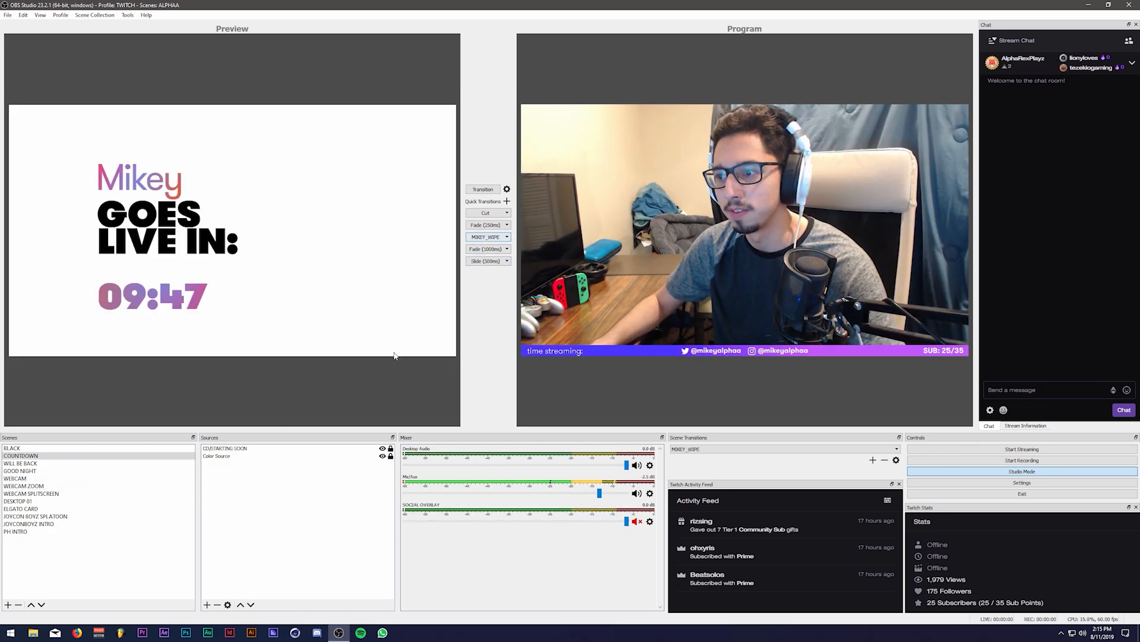
pyautogui.click(24, 485)
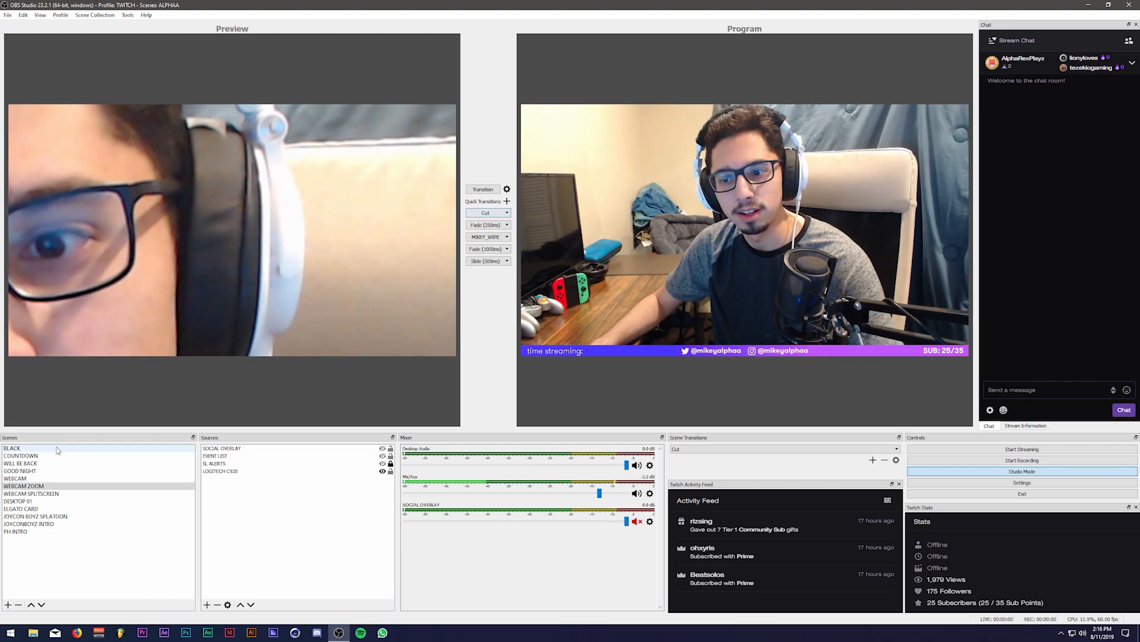
# Take GOOD NIGHT live, then fade program to BLACK with the 1000ms fade, leaving GOOD NIGHT in preview.
pyautogui.click(20, 471)
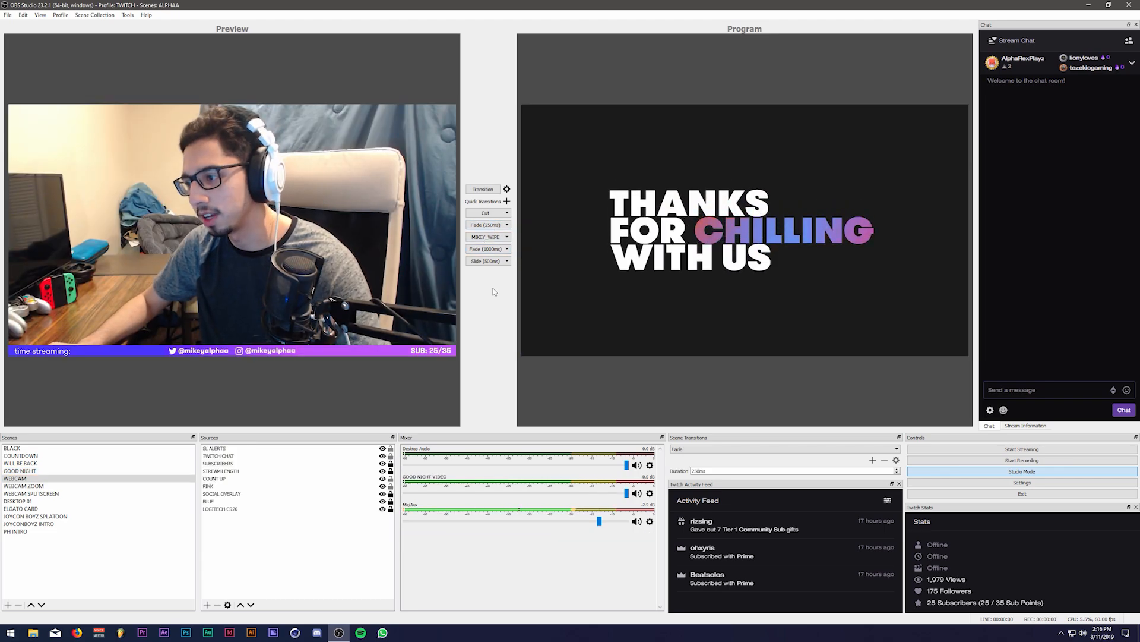
pyautogui.click(12, 448)
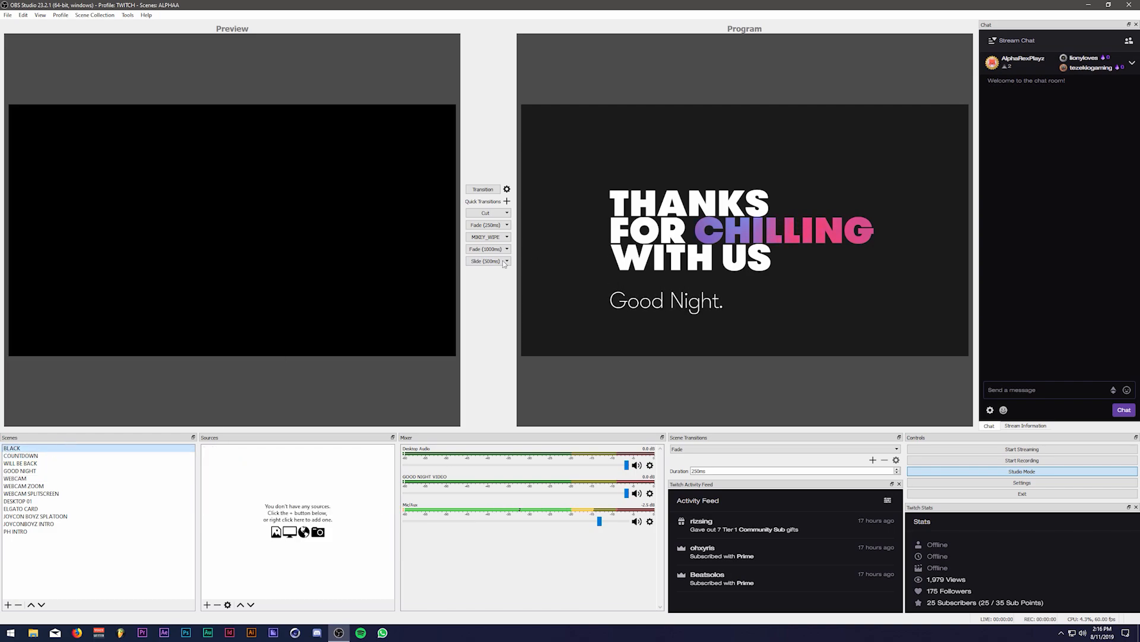
pyautogui.click(483, 260)
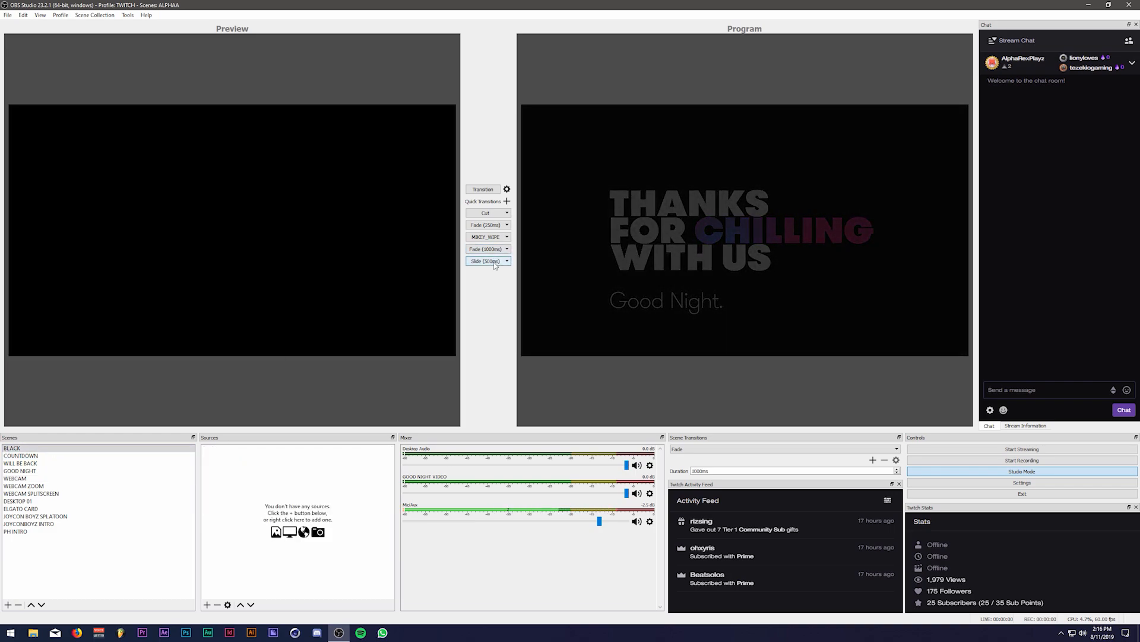
pyautogui.click(20, 470)
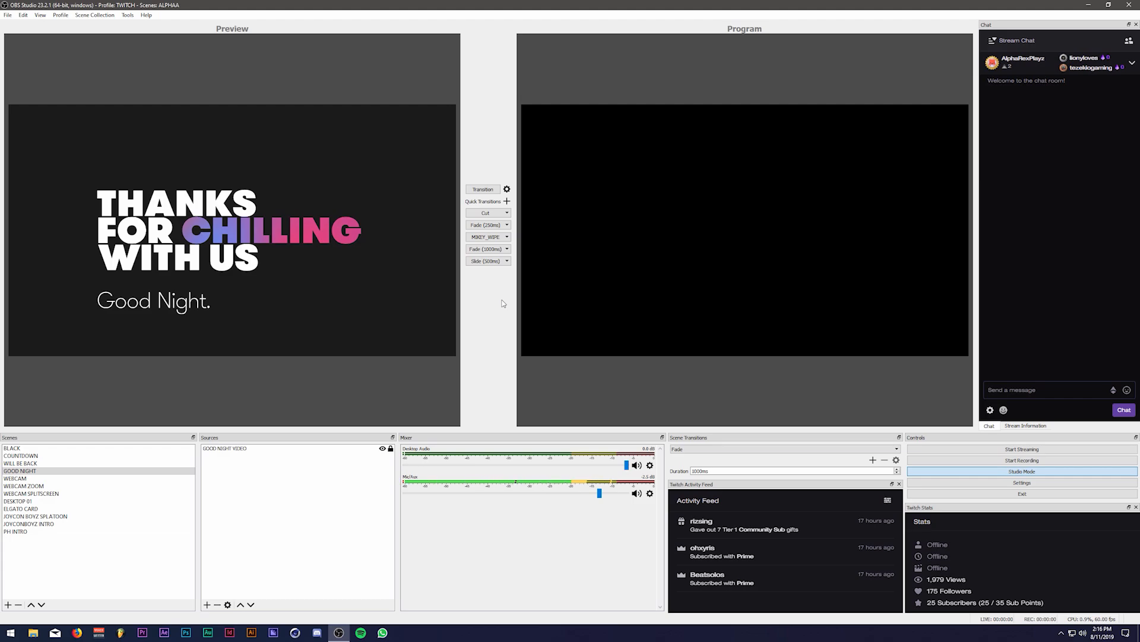
pyautogui.moveTo(1021, 491)
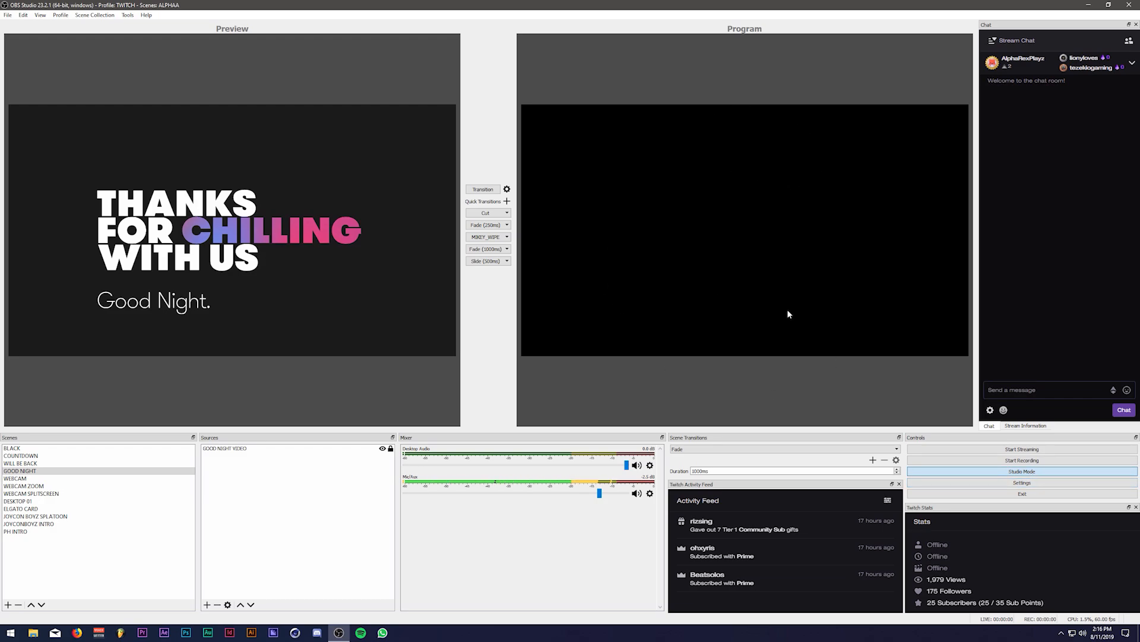
pyautogui.moveTo(799, 170)
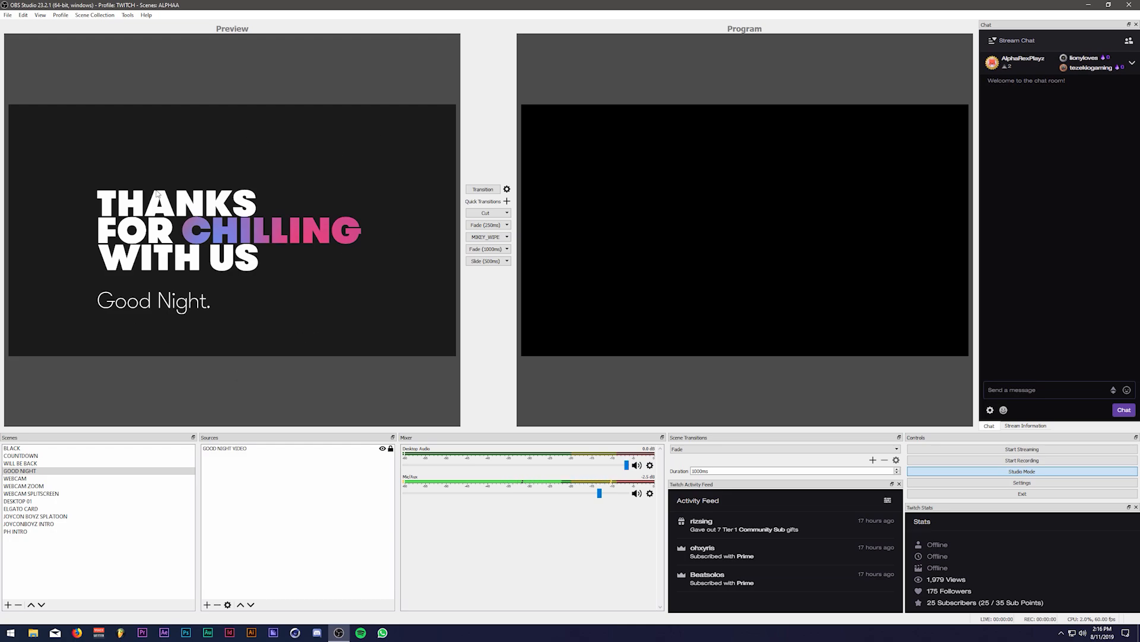
# Preview WEBCAM ZOOM, WEBCAM, GOOD NIGHT and DESKTOP 01 without going live, then cue BLACK.
pyautogui.click(25, 485)
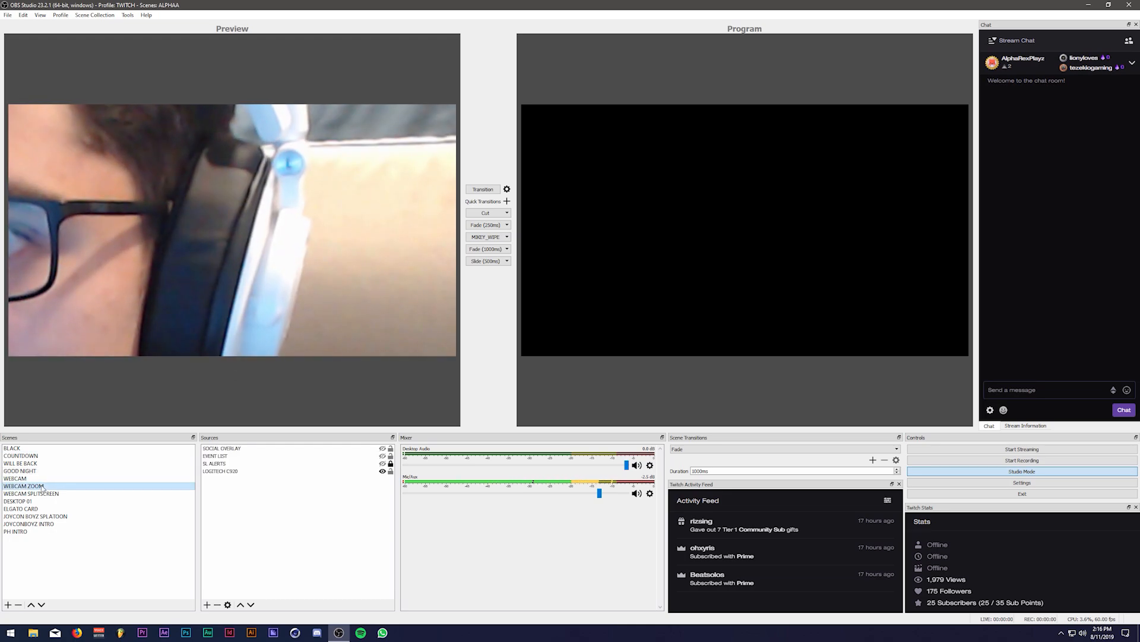
pyautogui.click(16, 478)
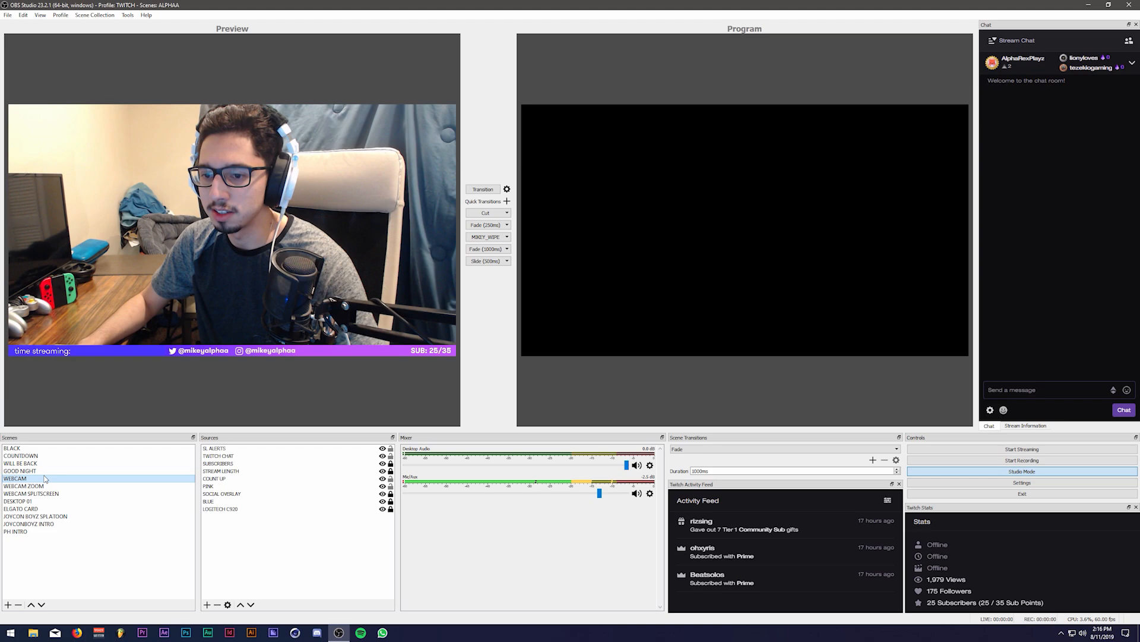
pyautogui.click(20, 471)
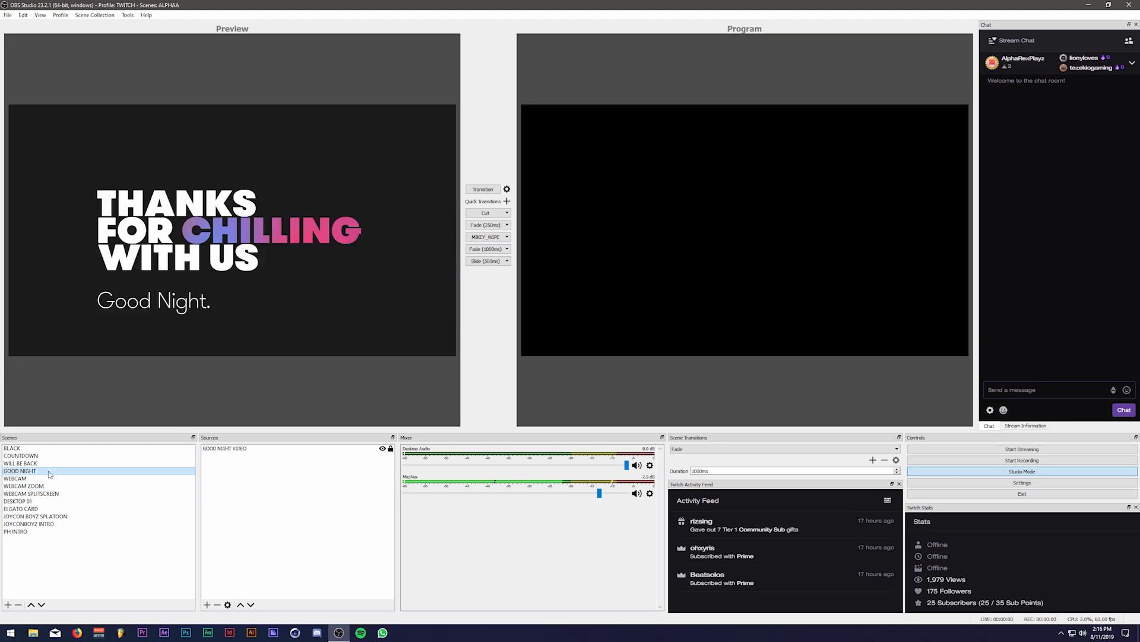
pyautogui.click(20, 502)
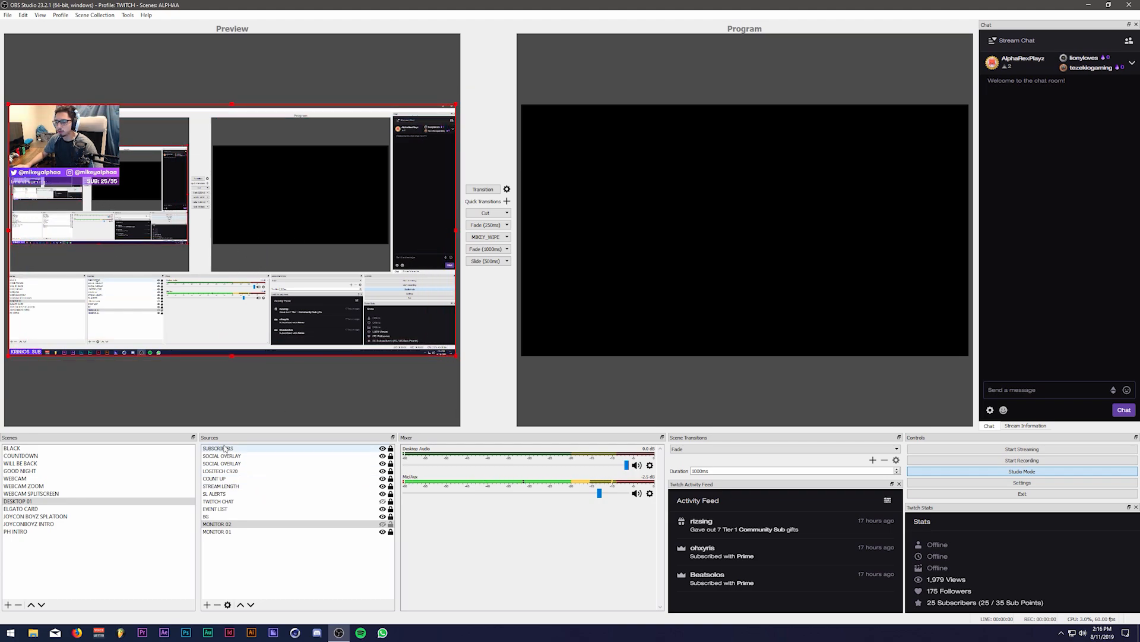
pyautogui.click(216, 531)
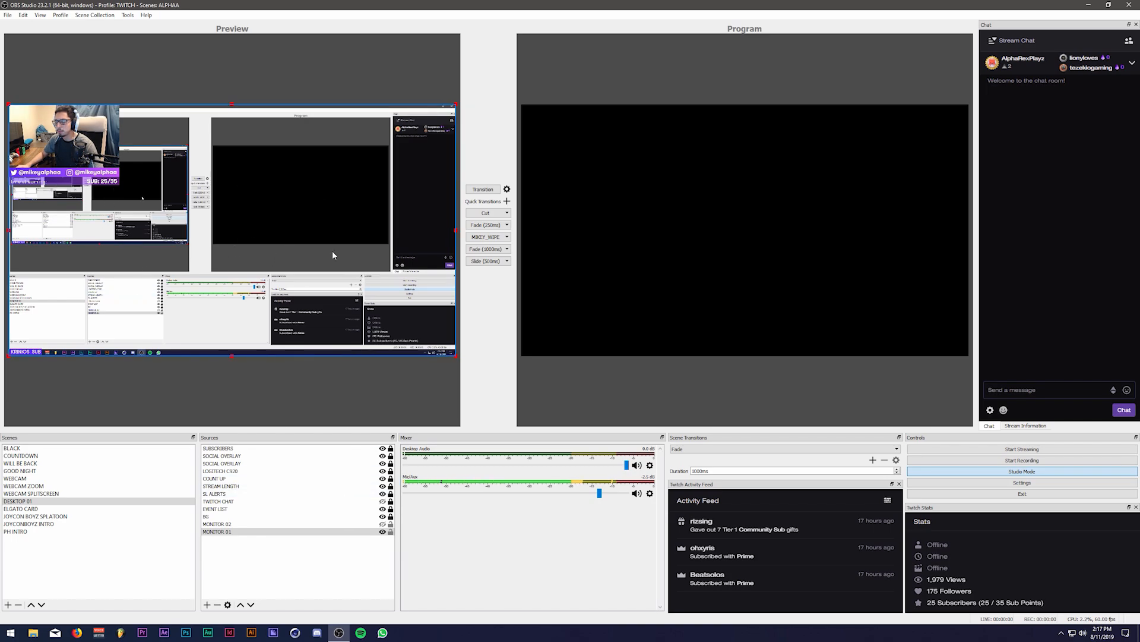
pyautogui.click(12, 448)
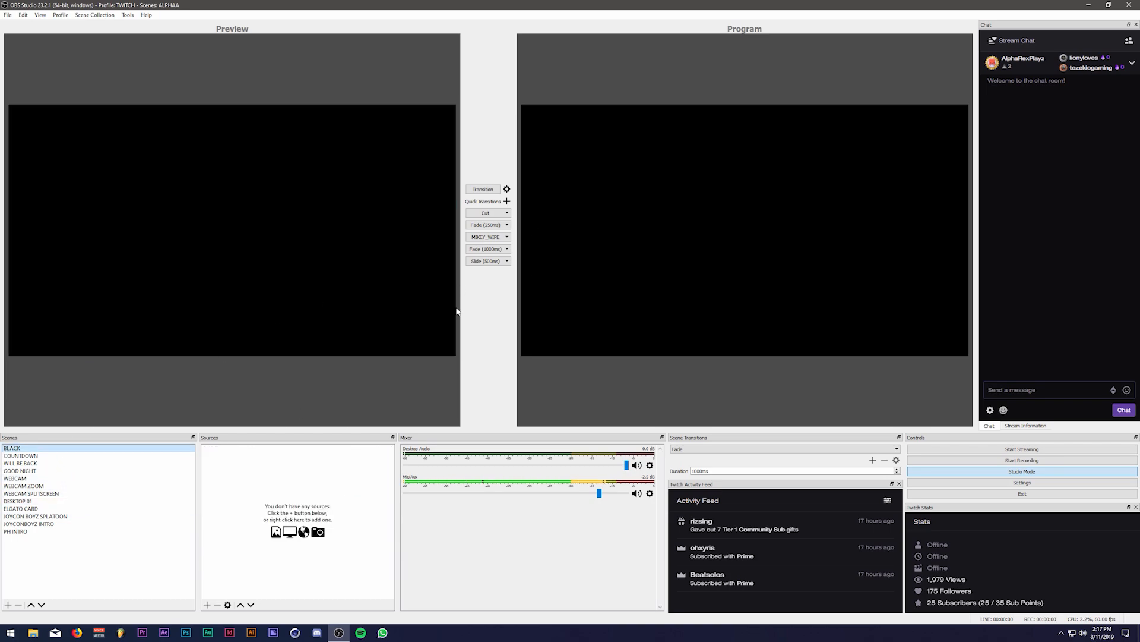
pyautogui.moveTo(520, 240)
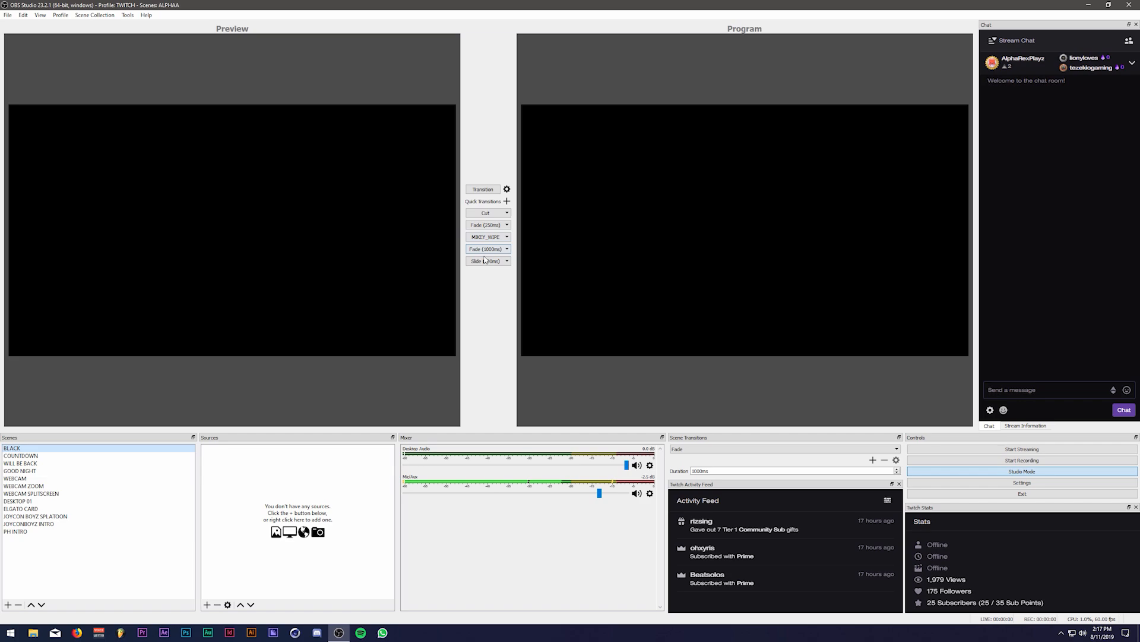
# Enable Duplicate Scene in the studio transition options.
pyautogui.click(485, 260)
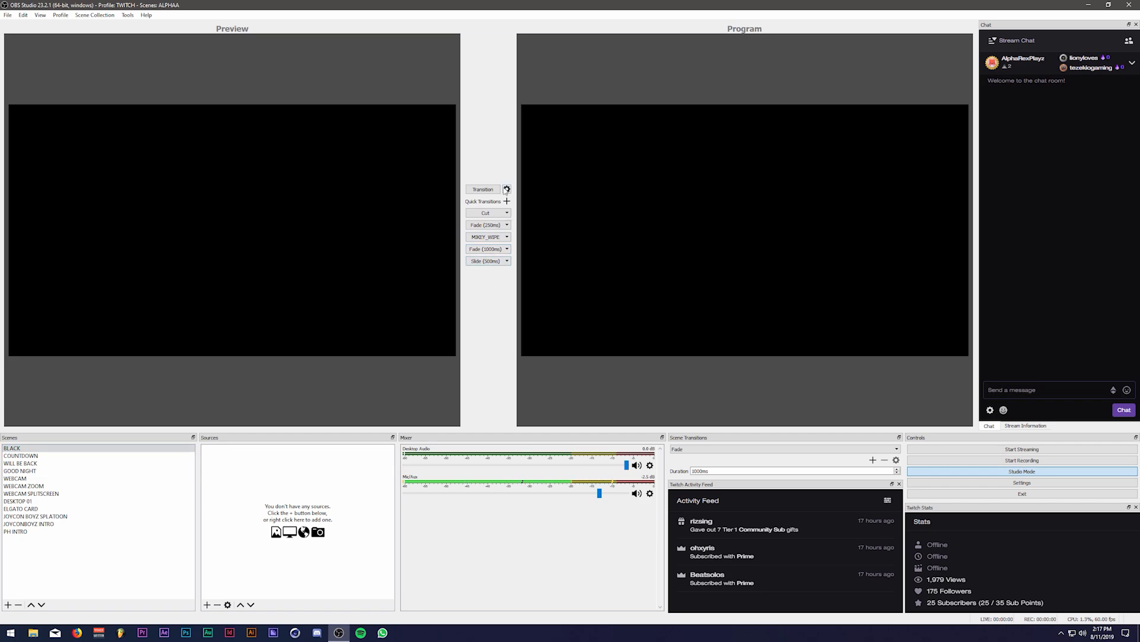
pyautogui.click(506, 189)
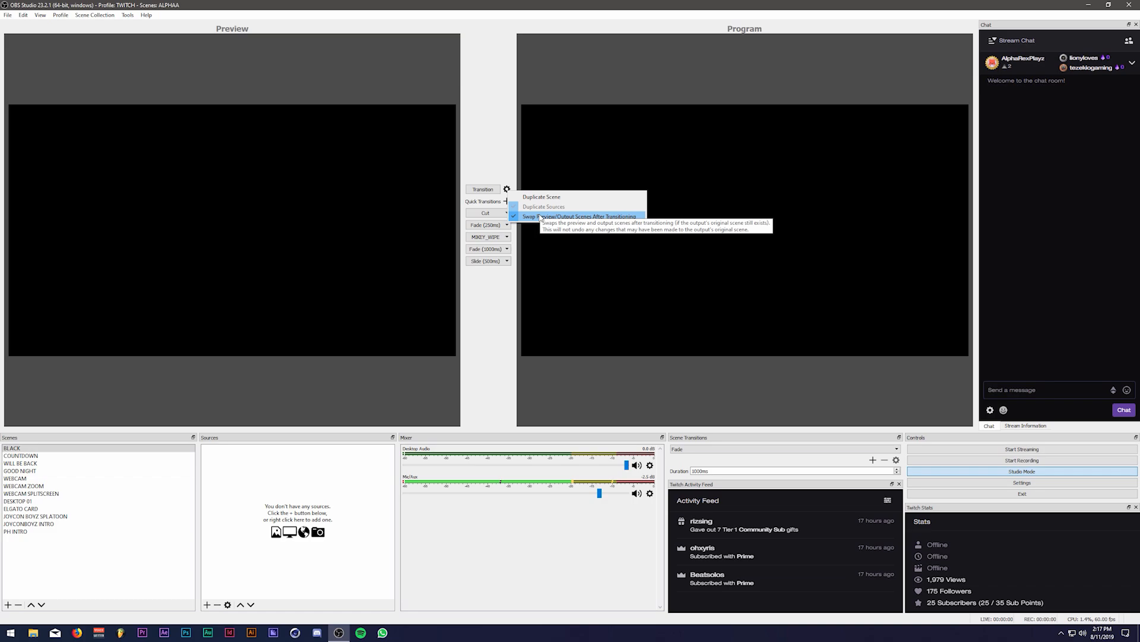
pyautogui.moveTo(542, 196)
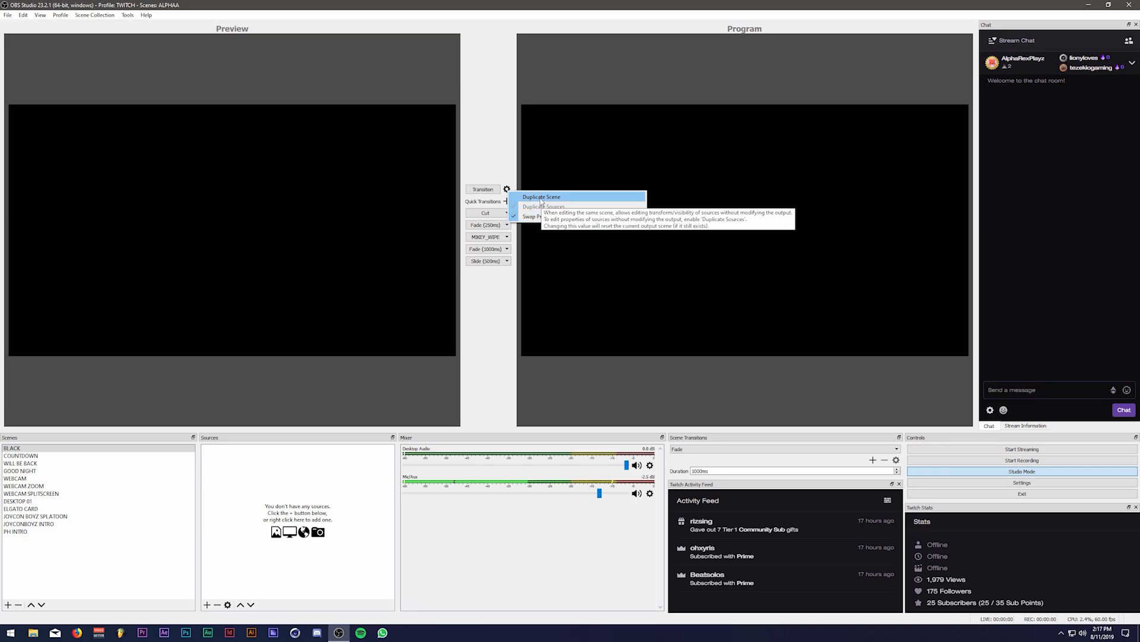
pyautogui.click(20, 462)
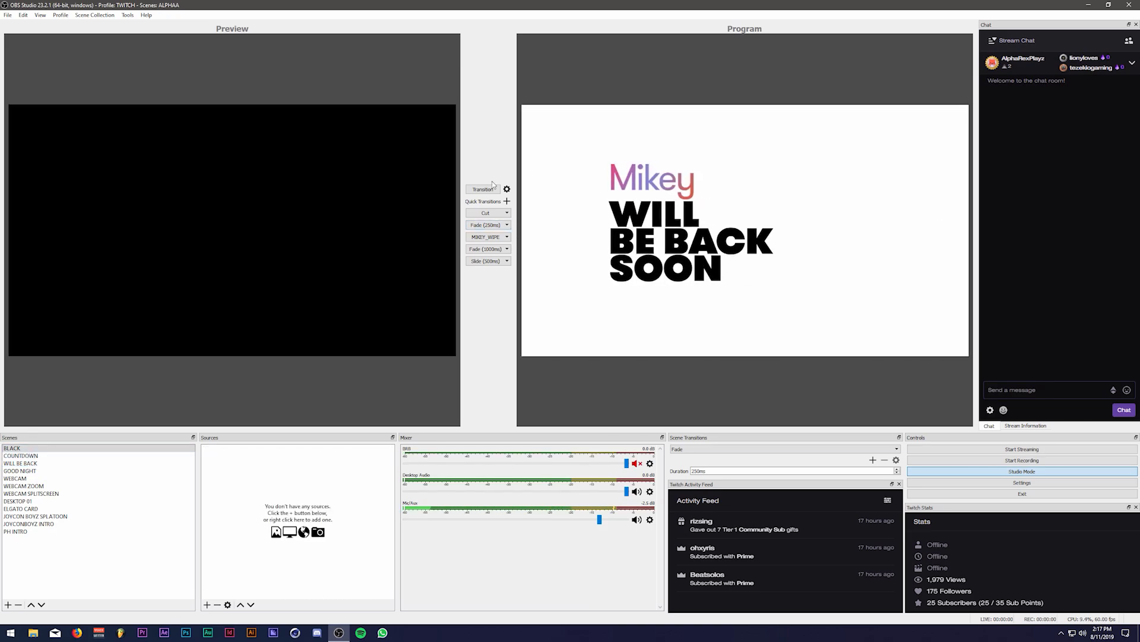
# Preview GOOD NIGHT and COUNTDOWN, then send WILL BE BACK to program.
pyautogui.click(20, 471)
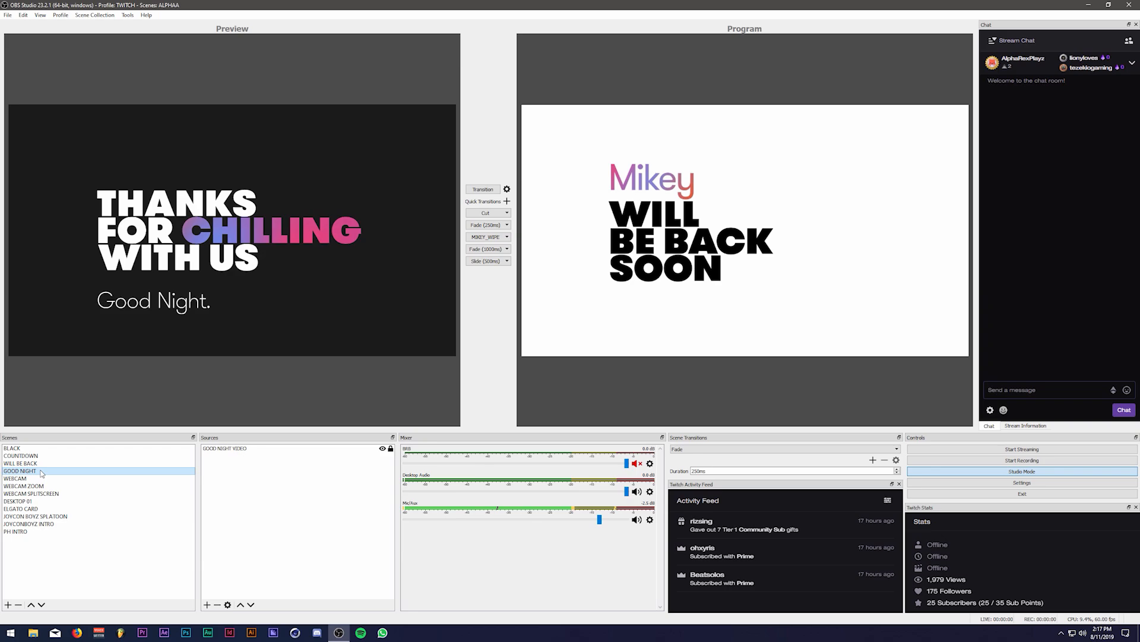
pyautogui.click(21, 455)
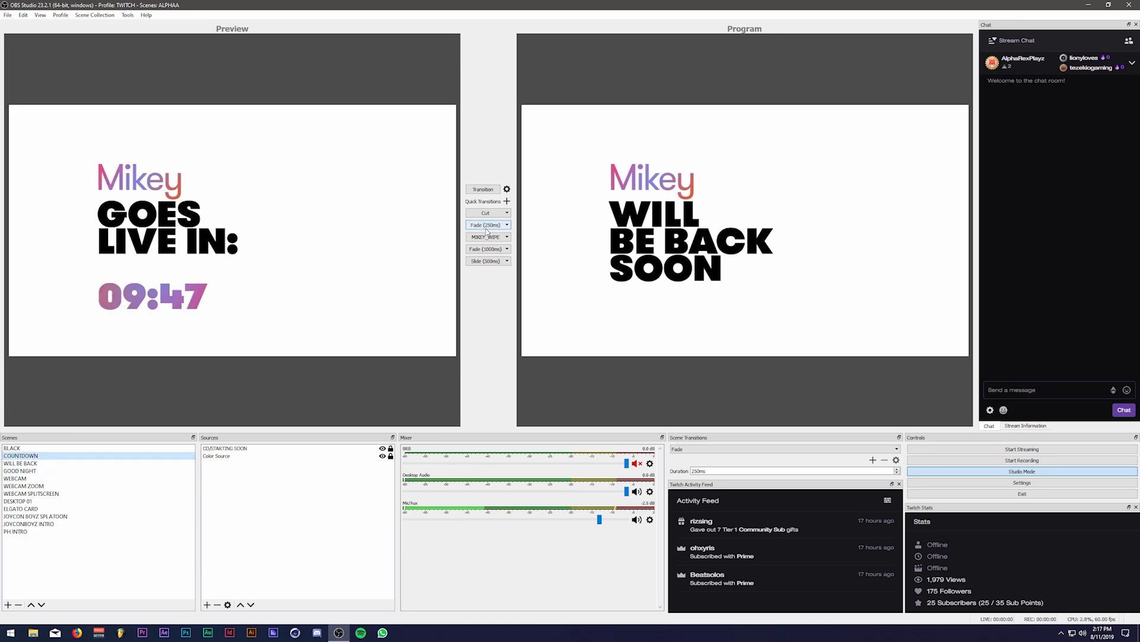
pyautogui.click(20, 463)
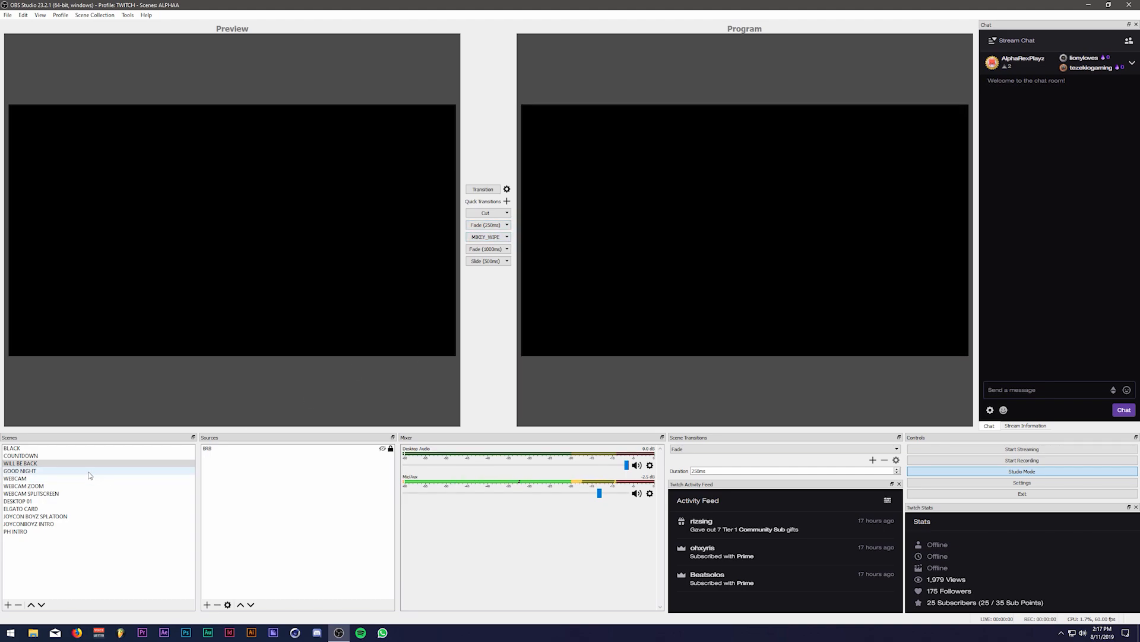
pyautogui.click(20, 463)
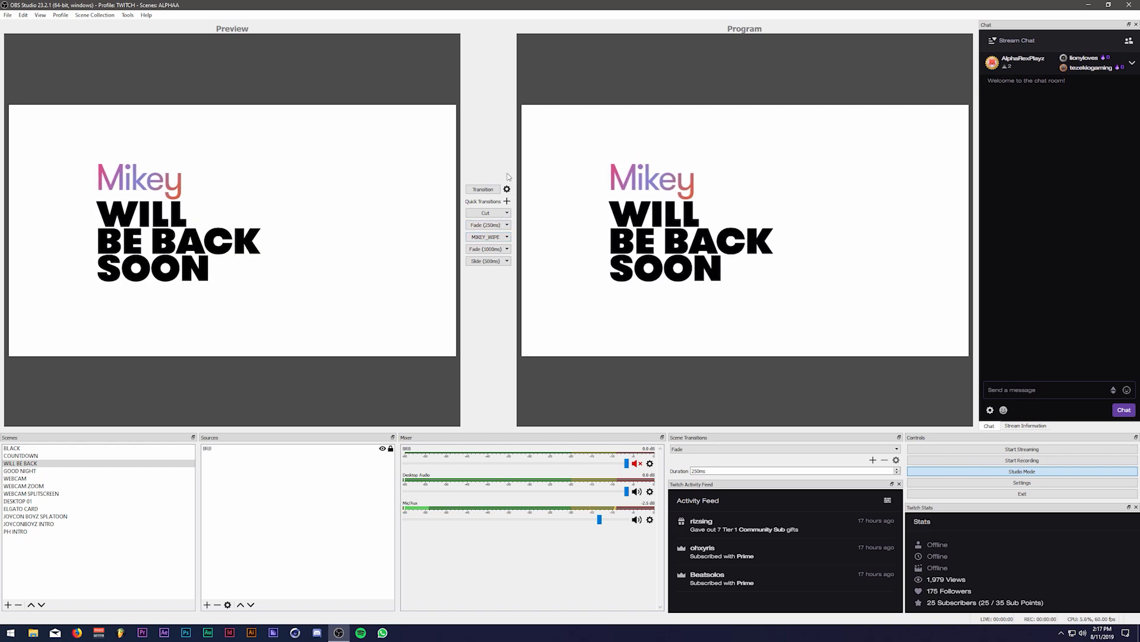
# Enable 'Swap Preview/Output Scenes After Transitioning' in the transition options.
pyautogui.click(506, 189)
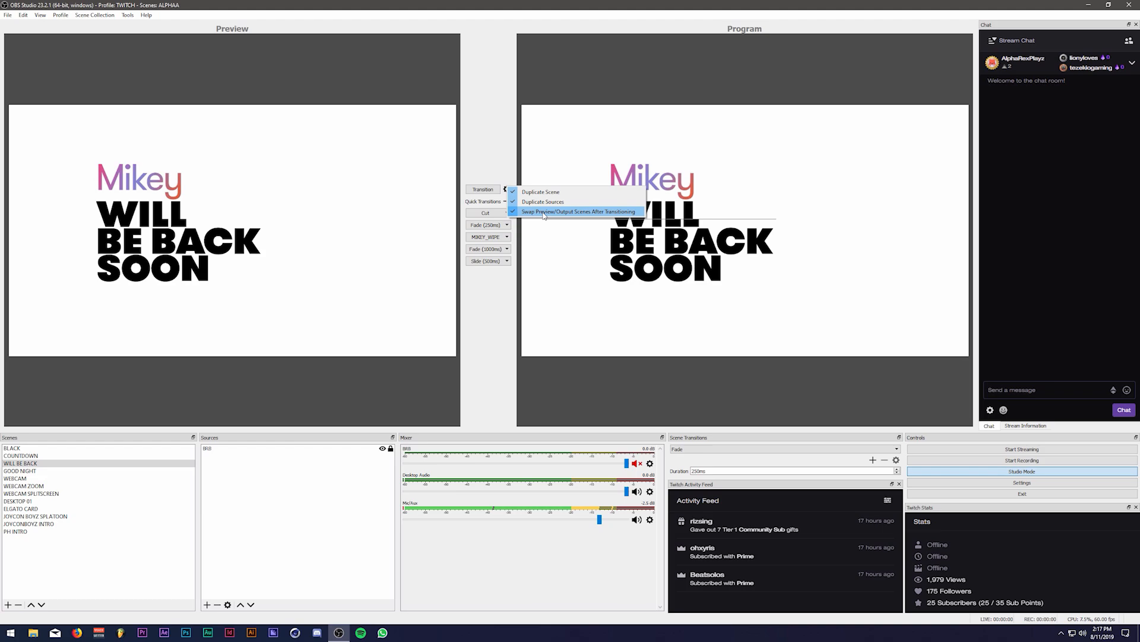
pyautogui.moveTo(577, 219)
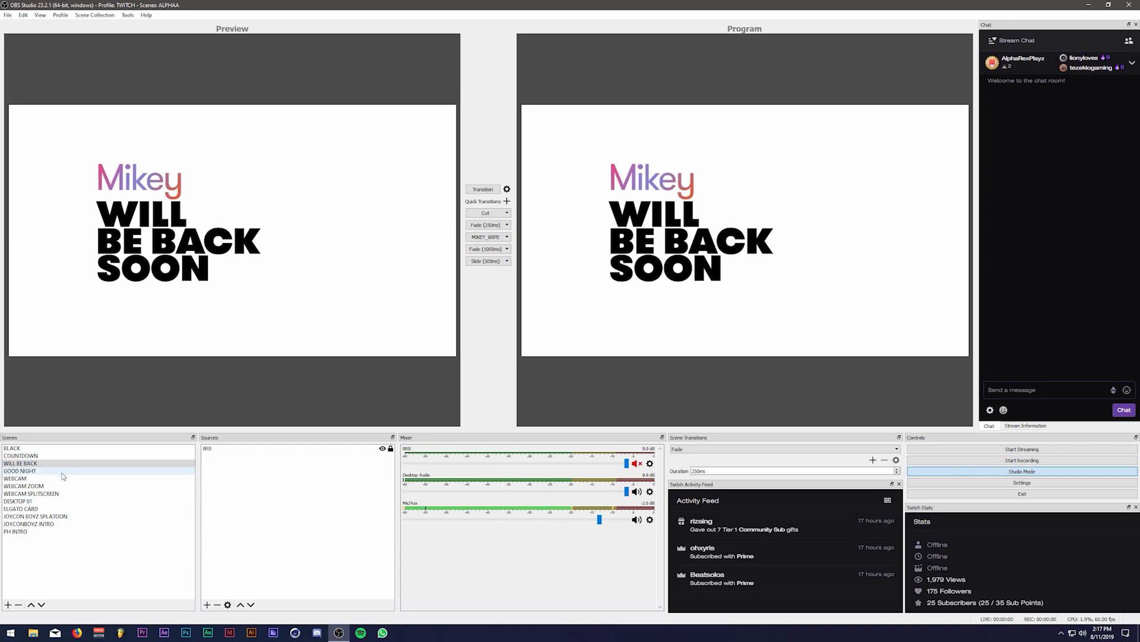
pyautogui.click(14, 477)
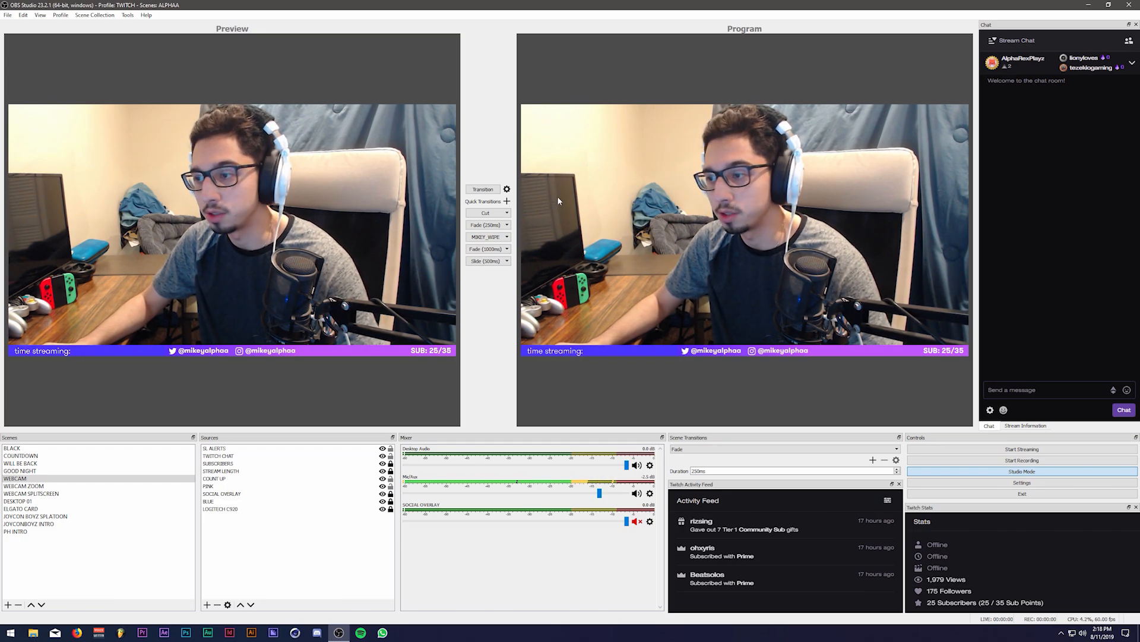
pyautogui.click(508, 189)
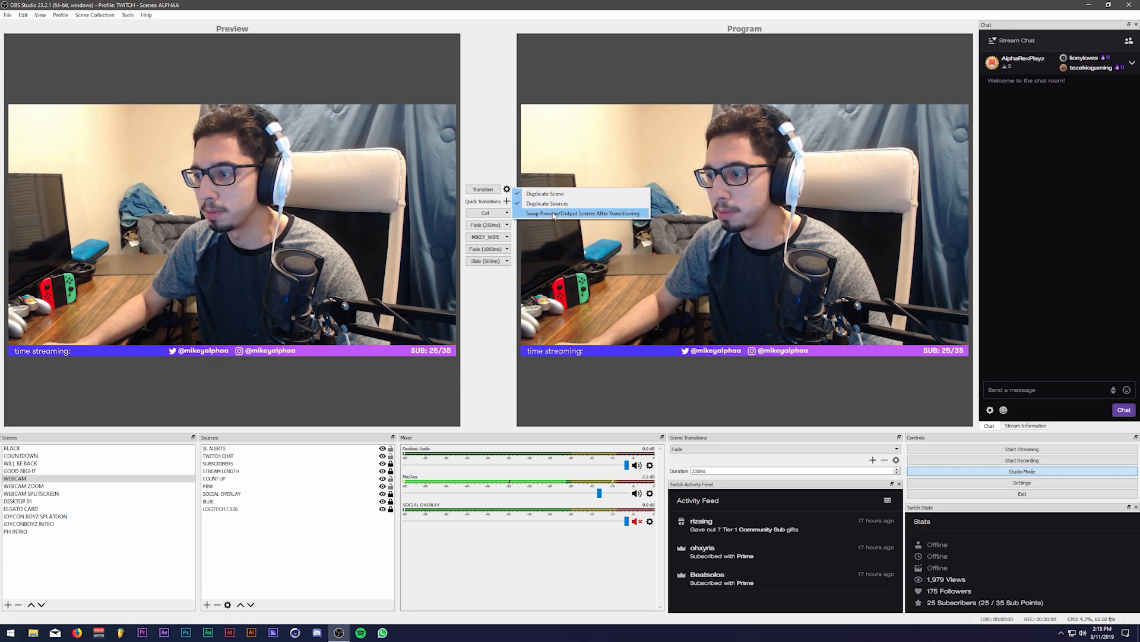
pyautogui.click(21, 455)
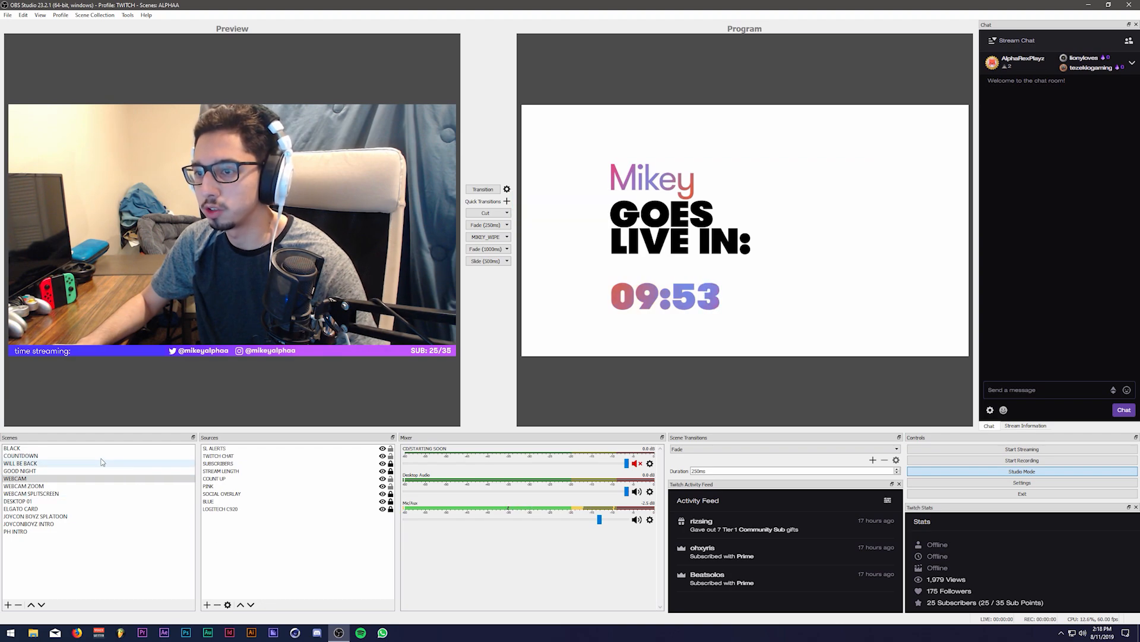
# Preview BLACK, then load COUNTDOWN into preview while the countdown is on program.
pyautogui.click(11, 448)
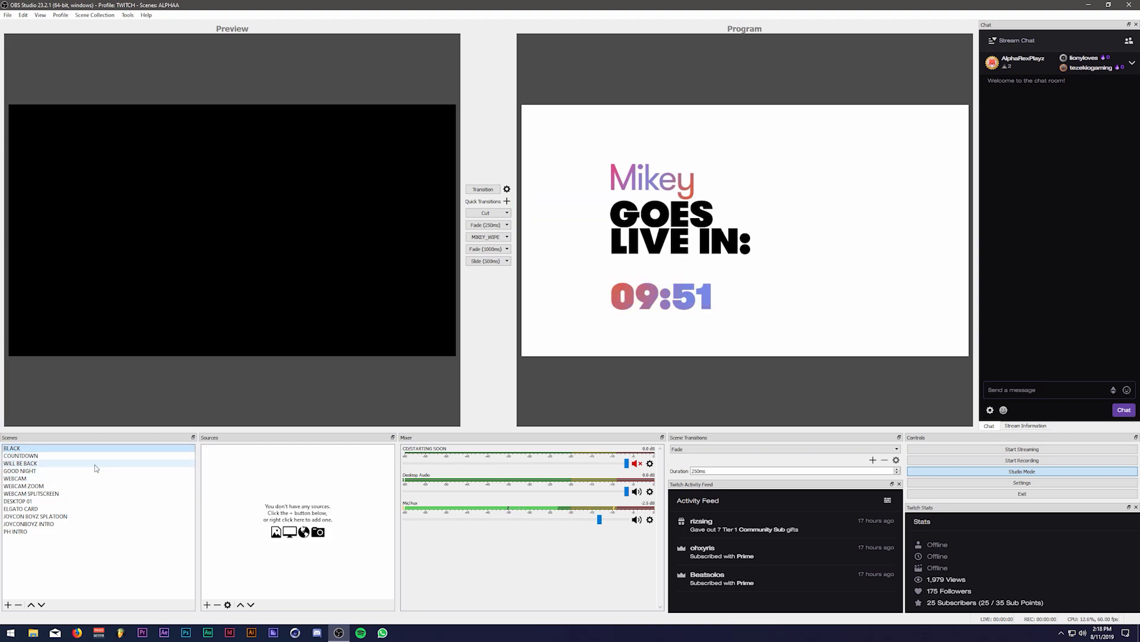
pyautogui.rightClick(216, 455)
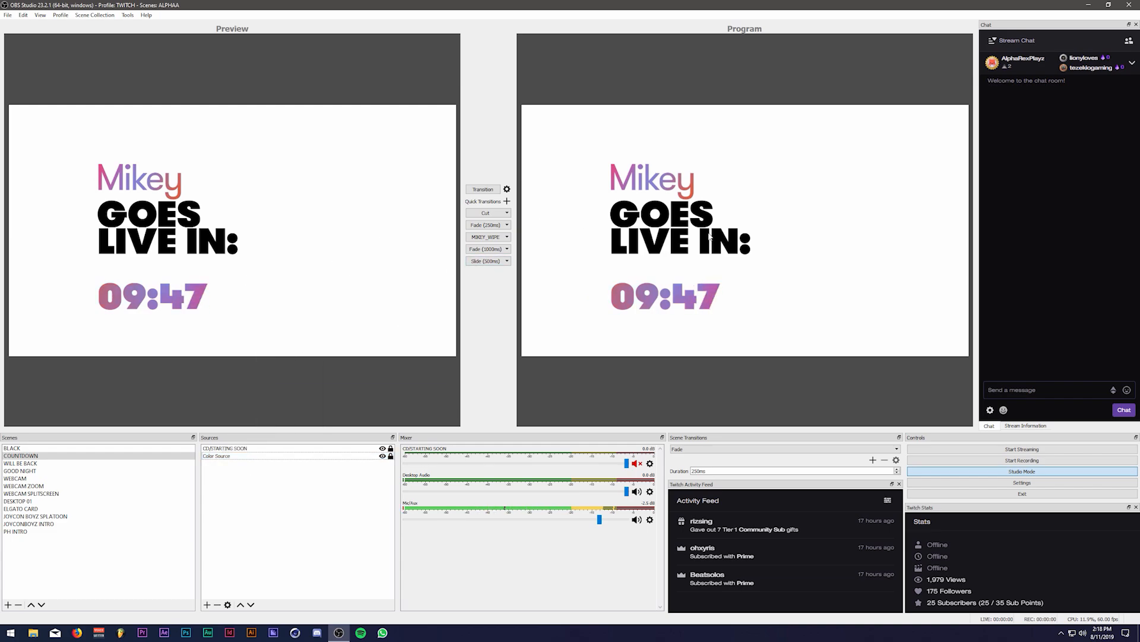
# Adjust Duplicate Scene in the transition menu and wipe the countdown to program, staging BLACK.
pyautogui.click(506, 189)
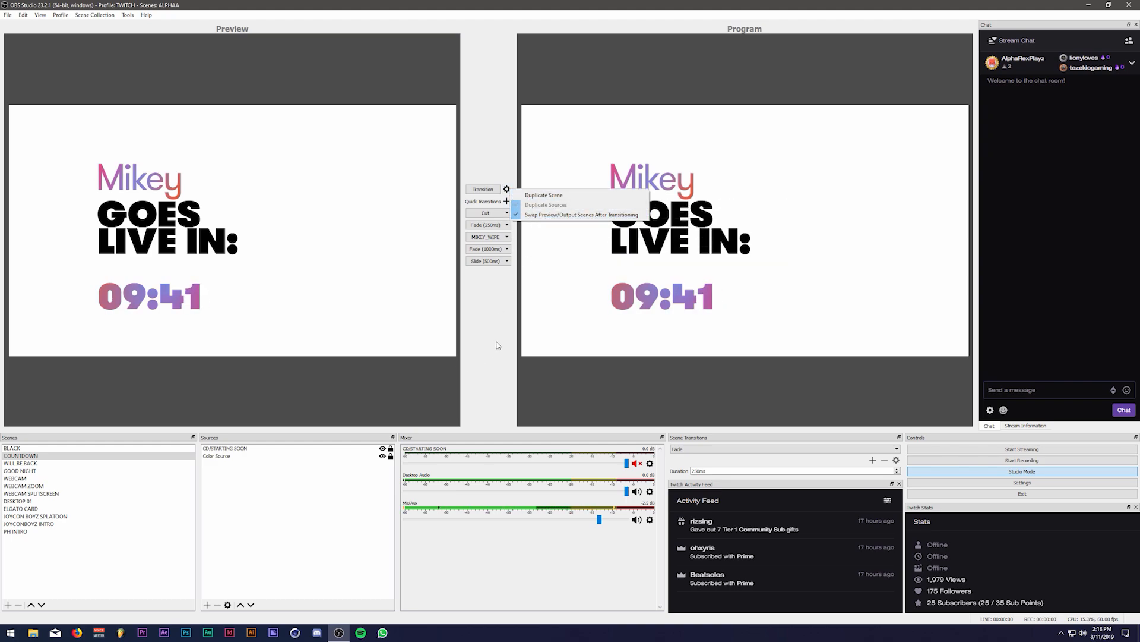
pyautogui.moveTo(545, 204)
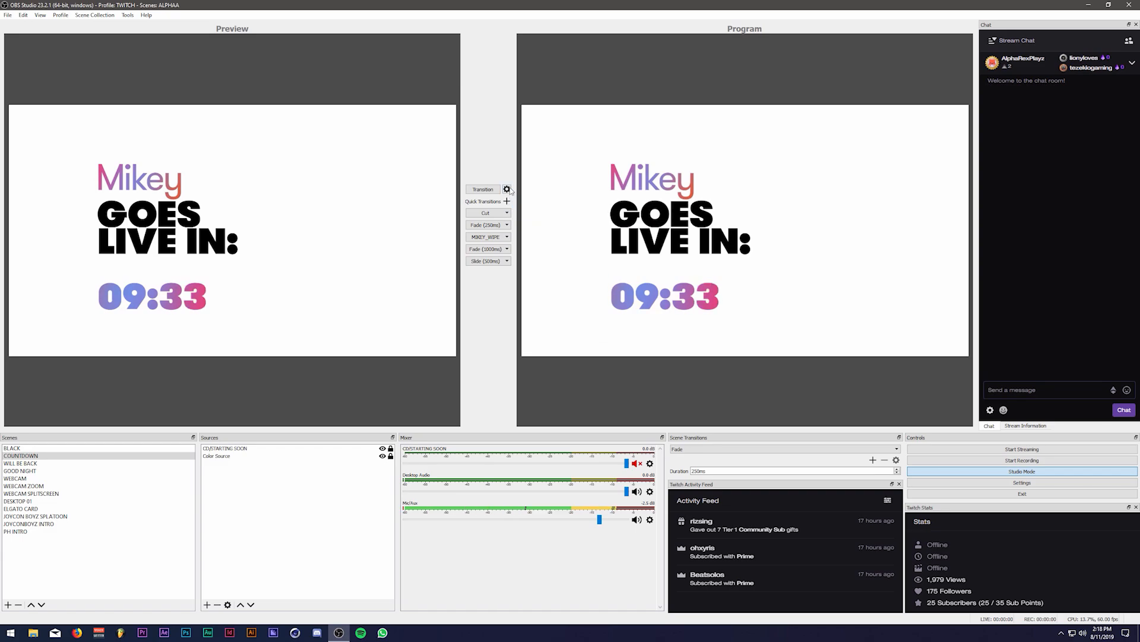
pyautogui.click(507, 189)
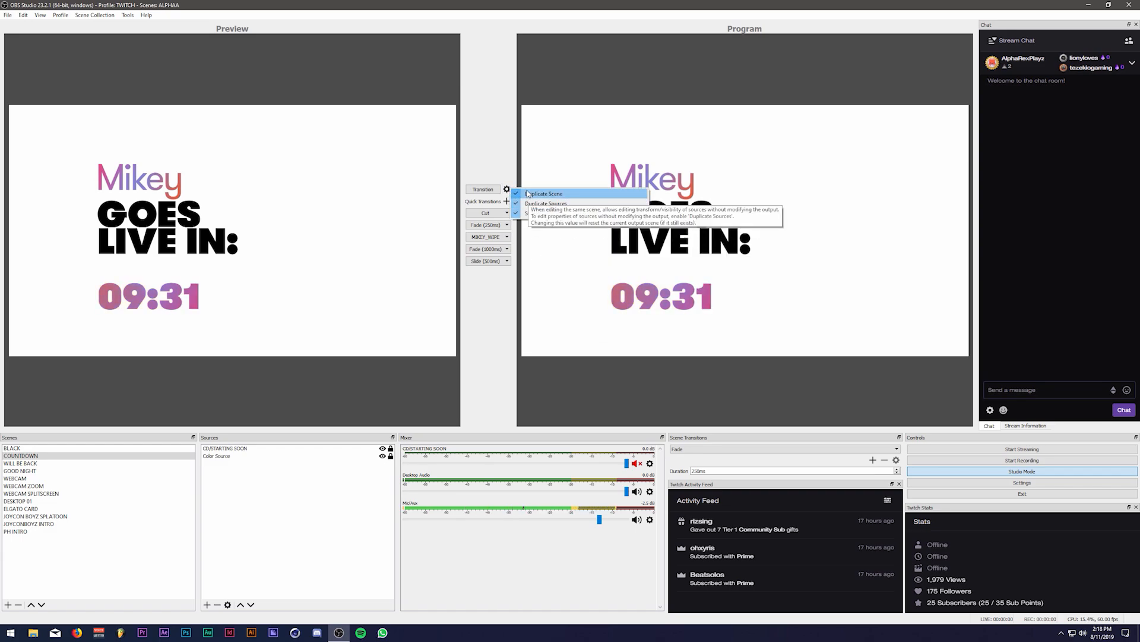
pyautogui.moveTo(579, 213)
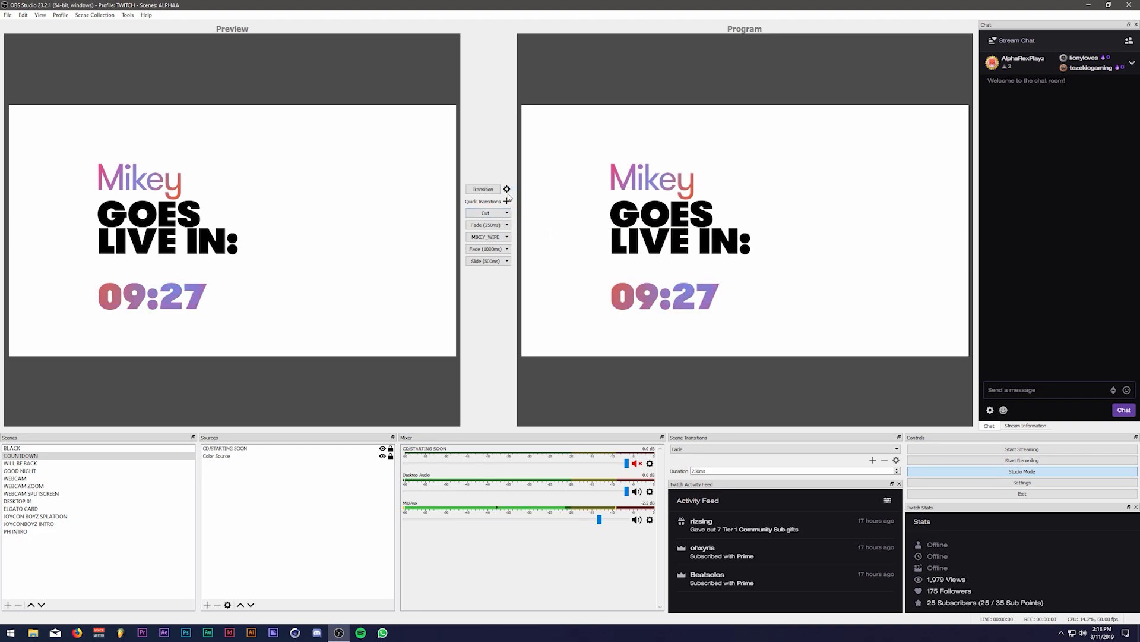
pyautogui.click(21, 455)
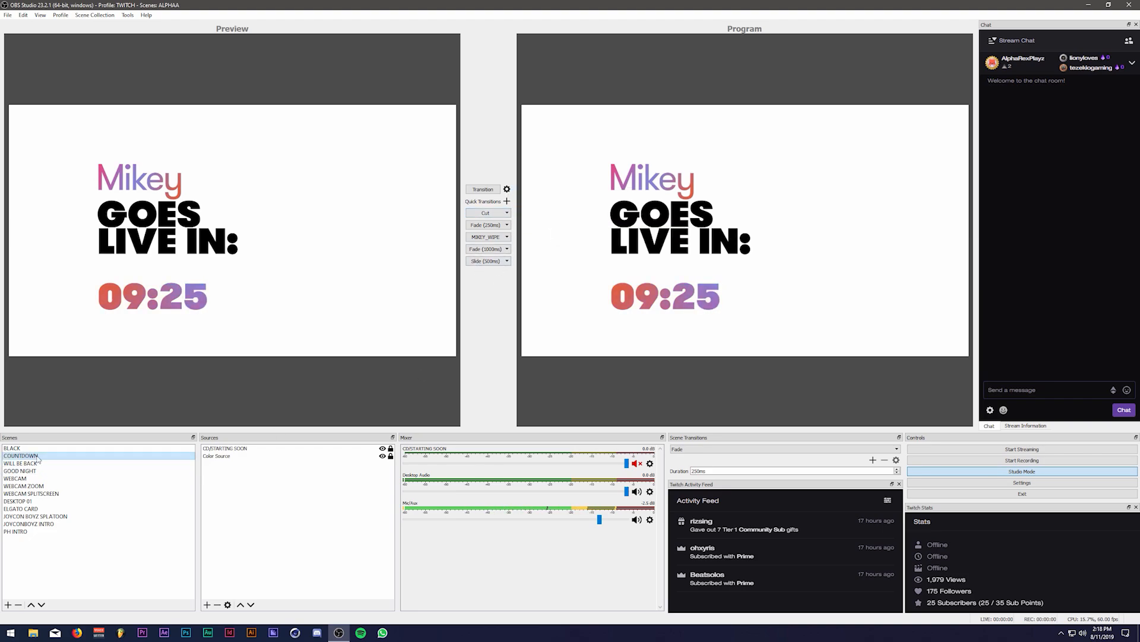
pyautogui.click(11, 448)
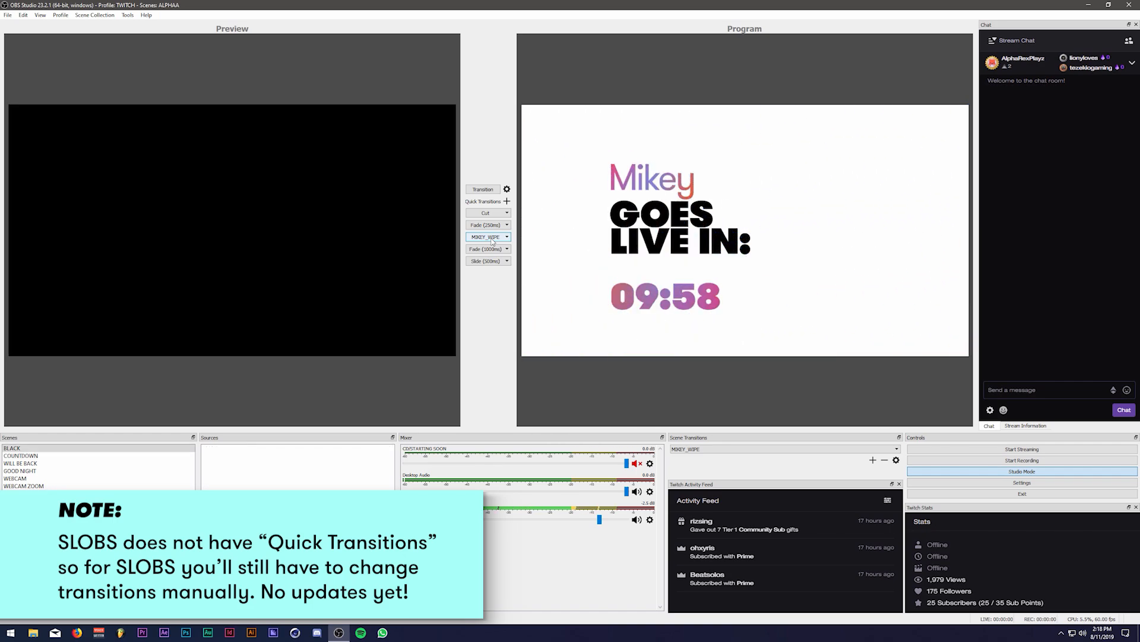
# Cut program to black and add a new Swipe scene transition with its default name.
pyautogui.click(485, 213)
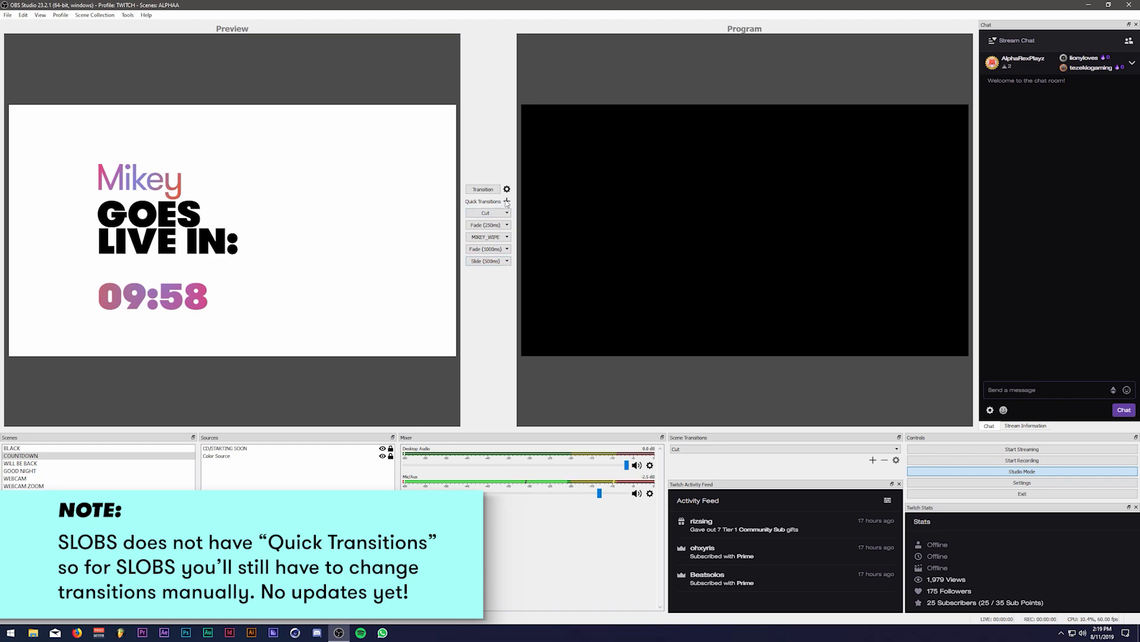
pyautogui.click(506, 202)
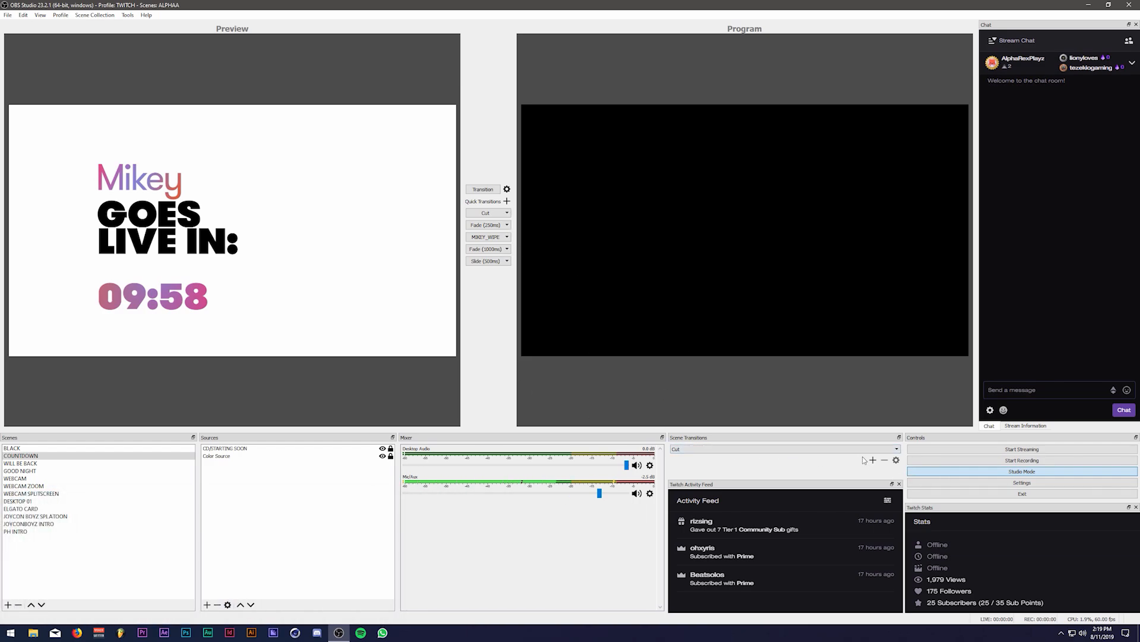
pyautogui.click(872, 460)
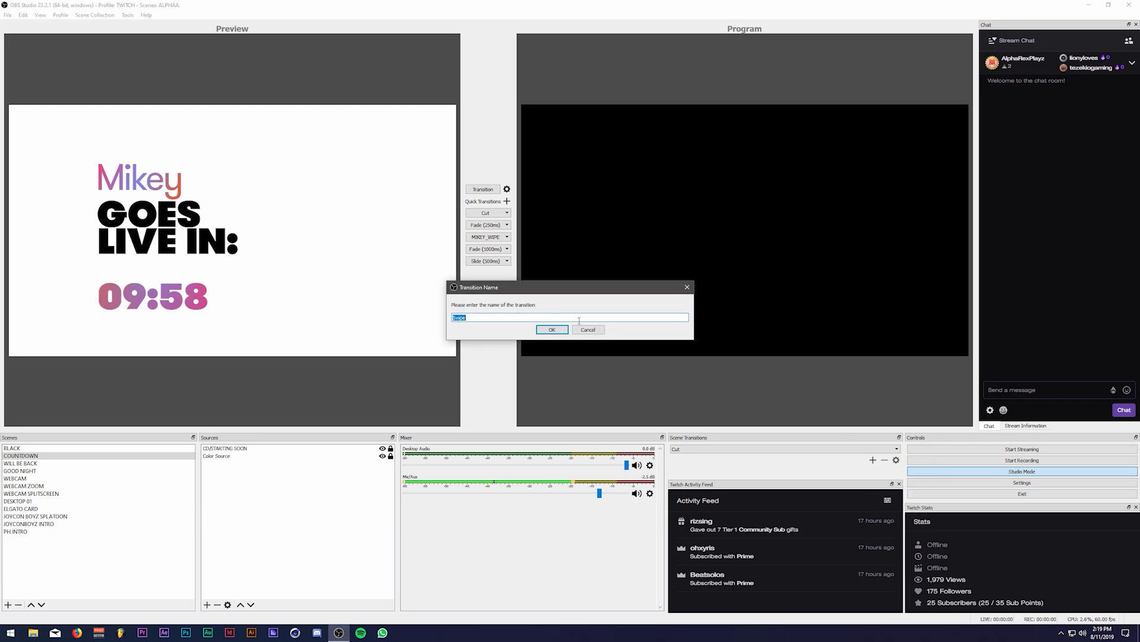
pyautogui.click(551, 329)
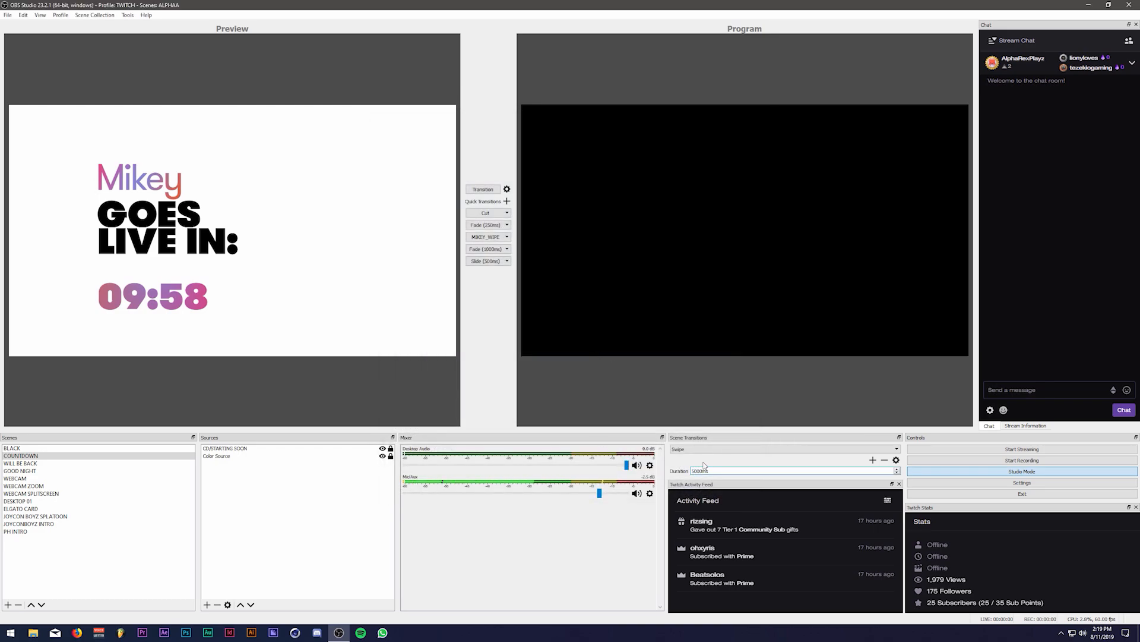
# Add Swipe as a quick transition from the Quick Transitions + menu.
pyautogui.click(508, 189)
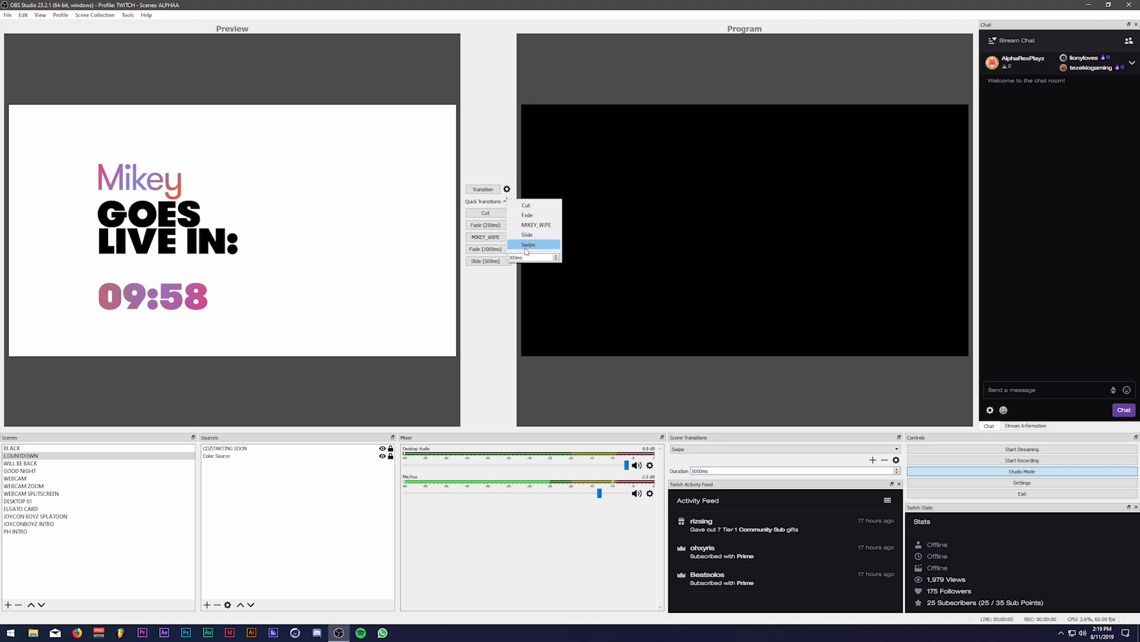
pyautogui.click(527, 244)
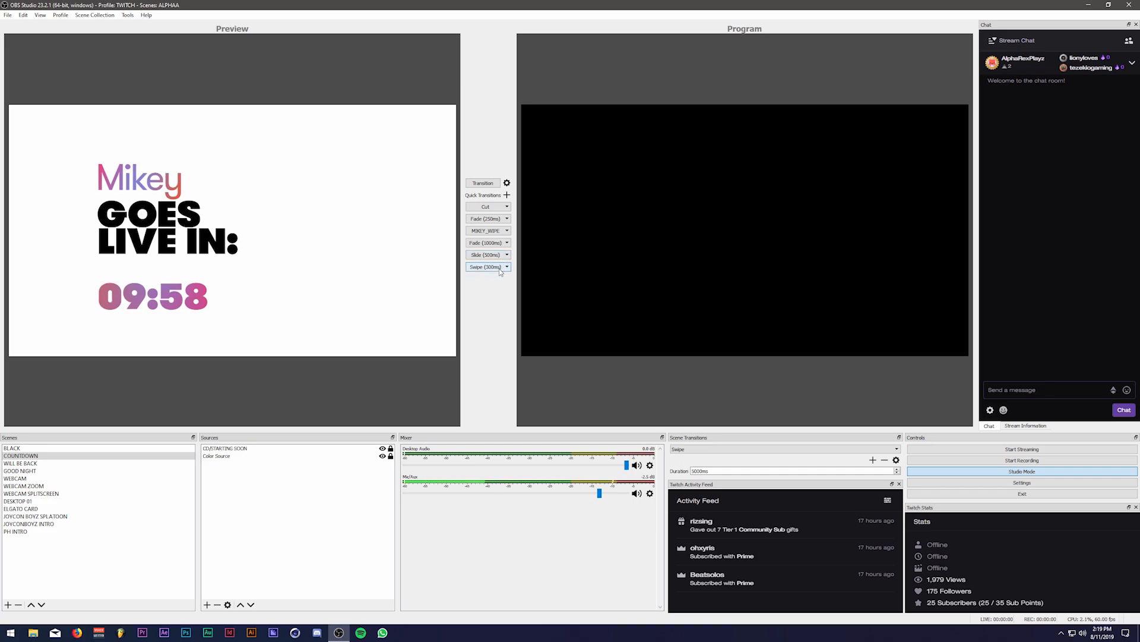
pyautogui.click(507, 266)
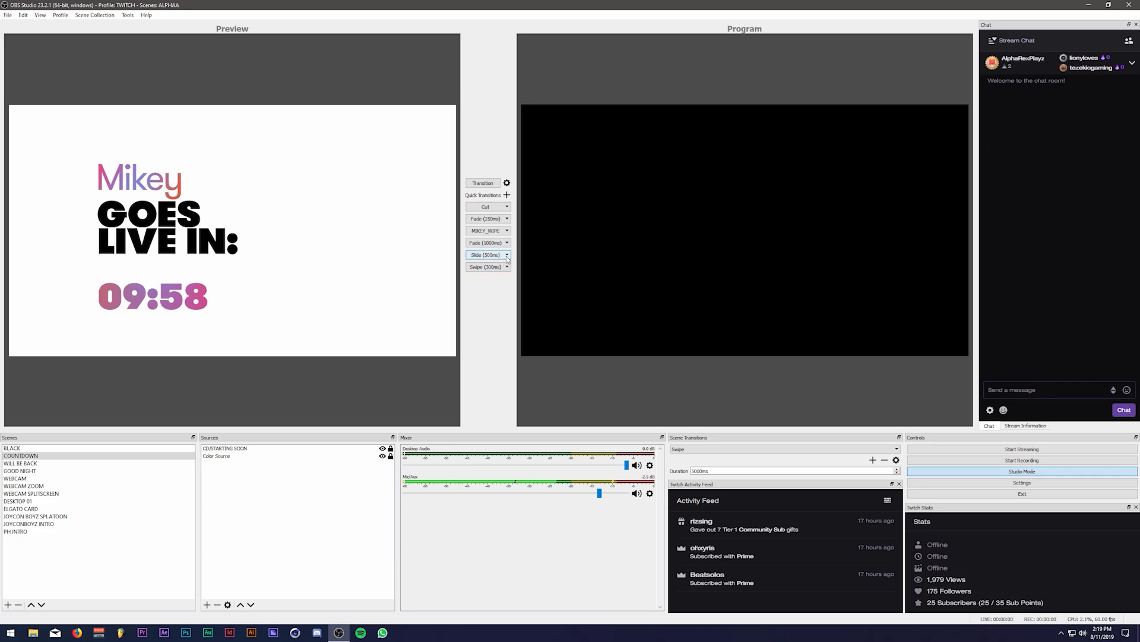
pyautogui.click(507, 266)
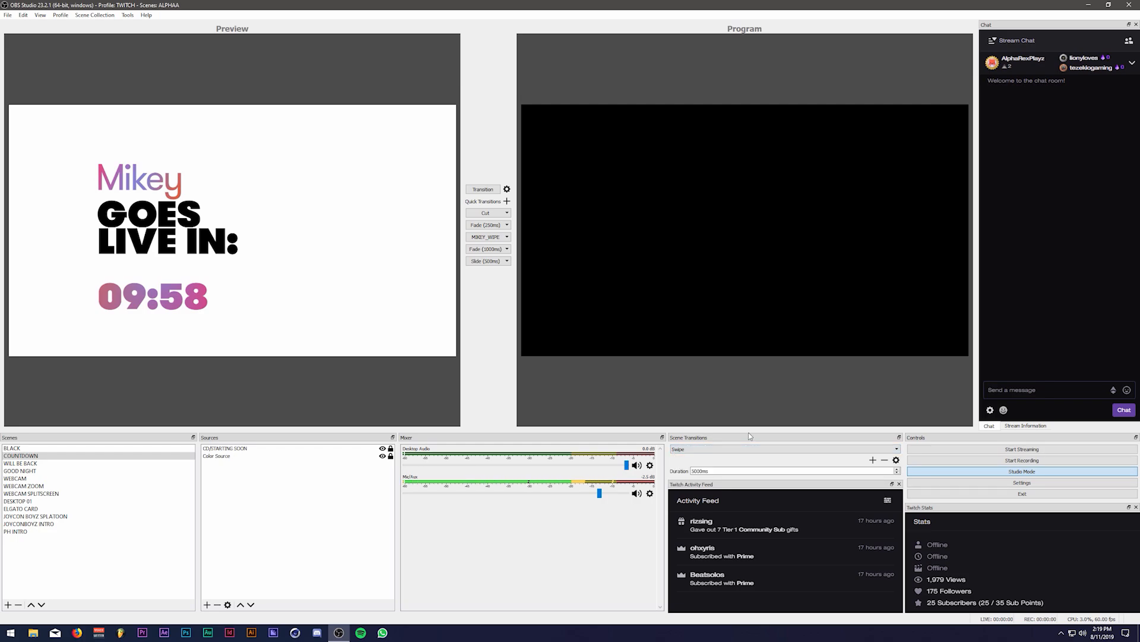
# Make Slide the current scene transition after reviewing its direction properties.
pyautogui.click(783, 448)
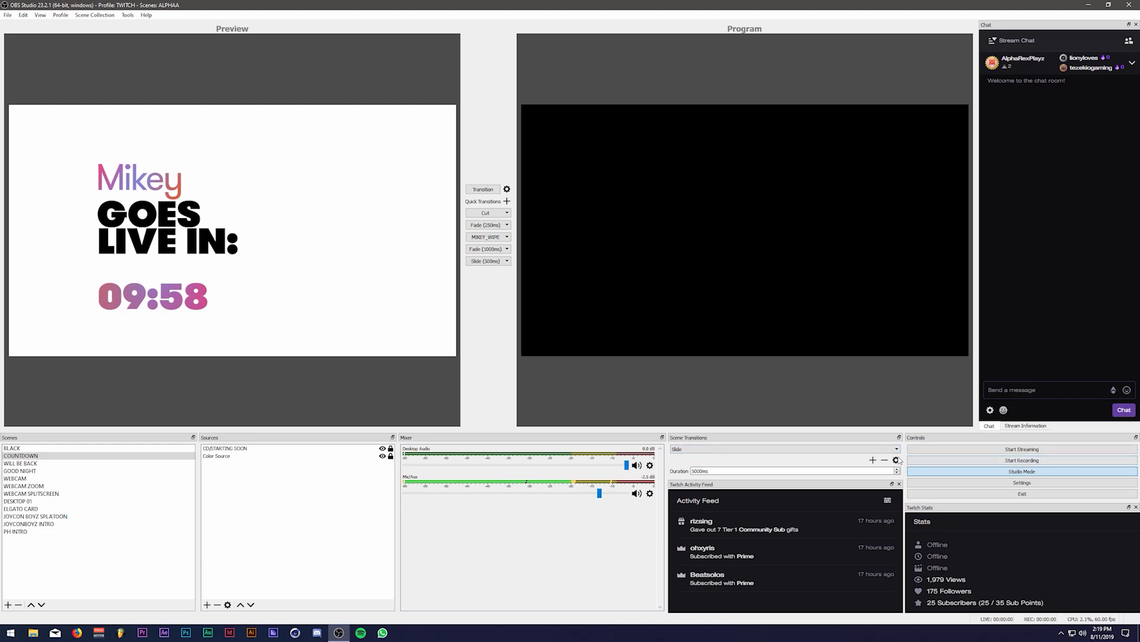
pyautogui.click(896, 460)
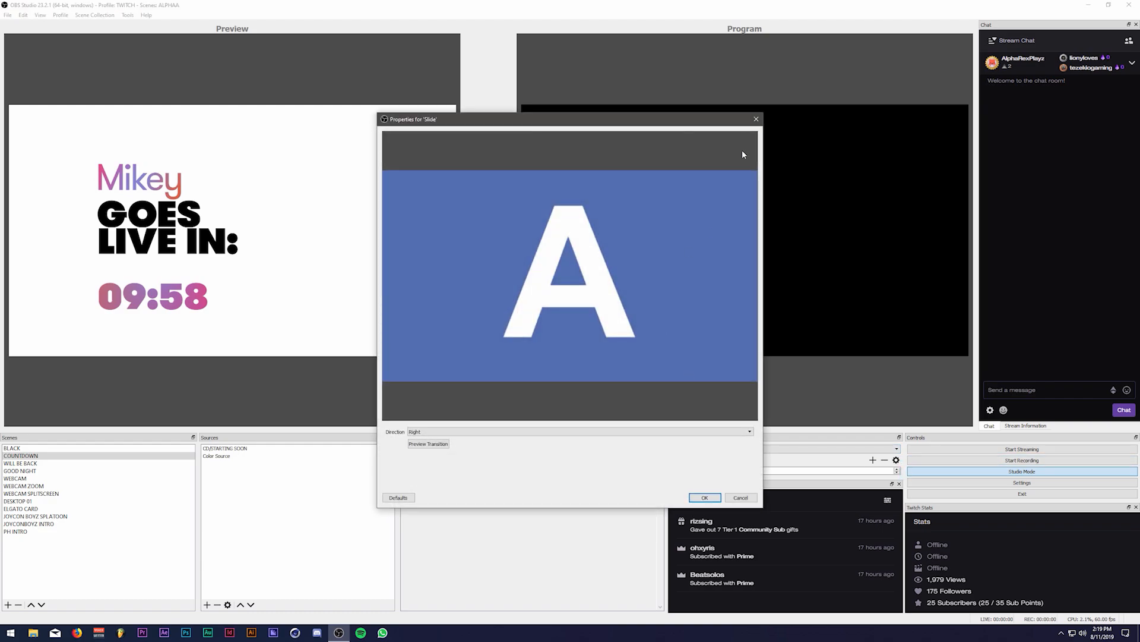
pyautogui.click(704, 498)
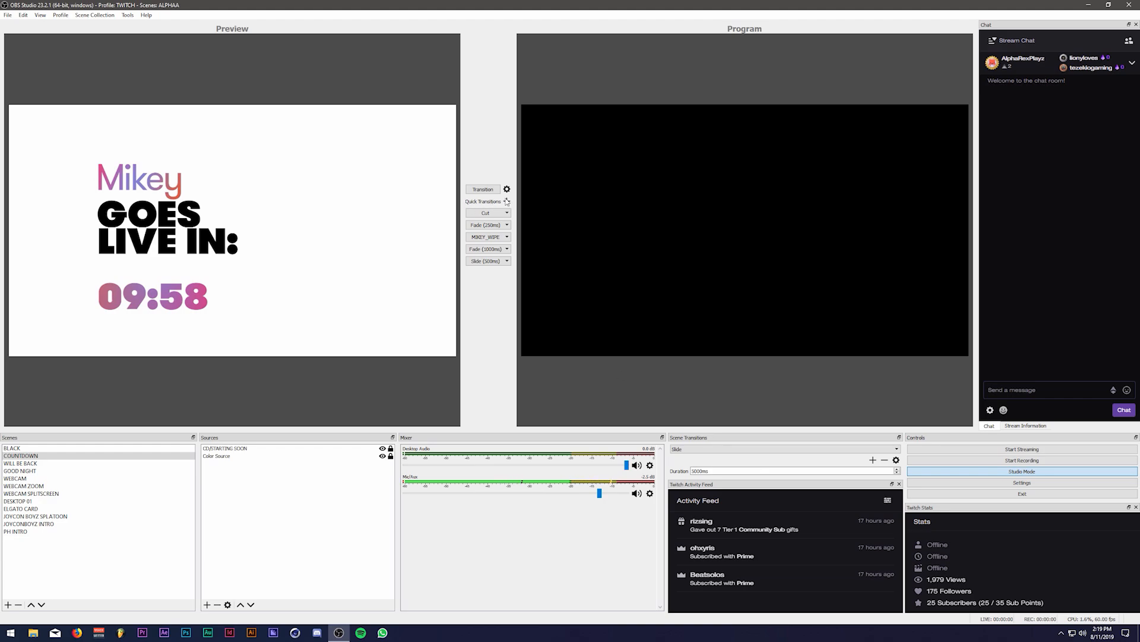
pyautogui.click(7, 14)
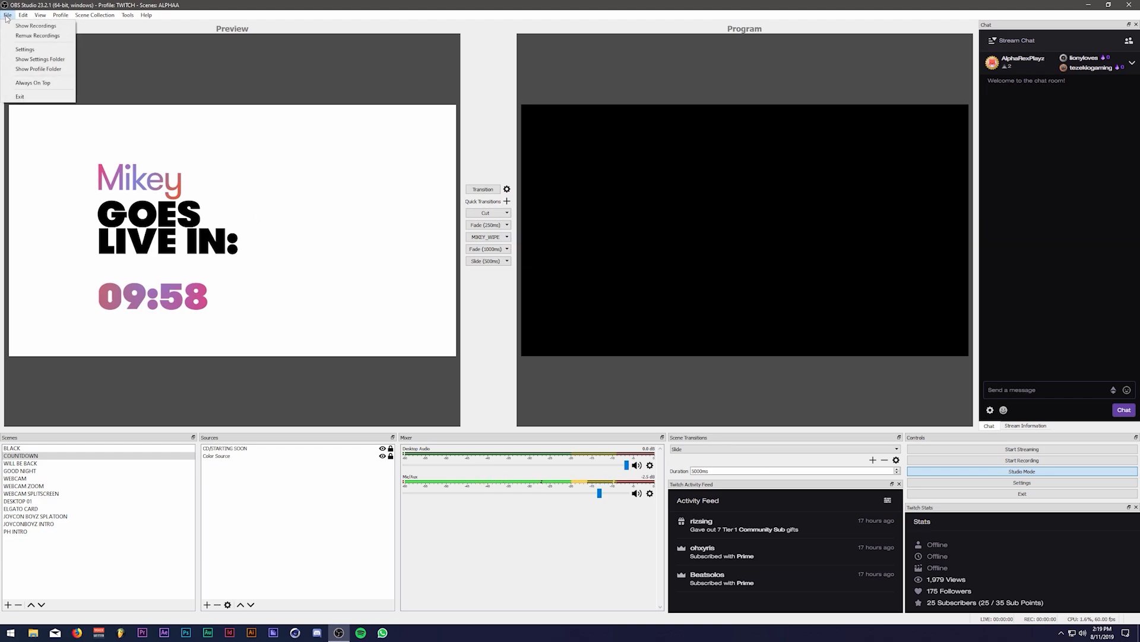
pyautogui.click(25, 50)
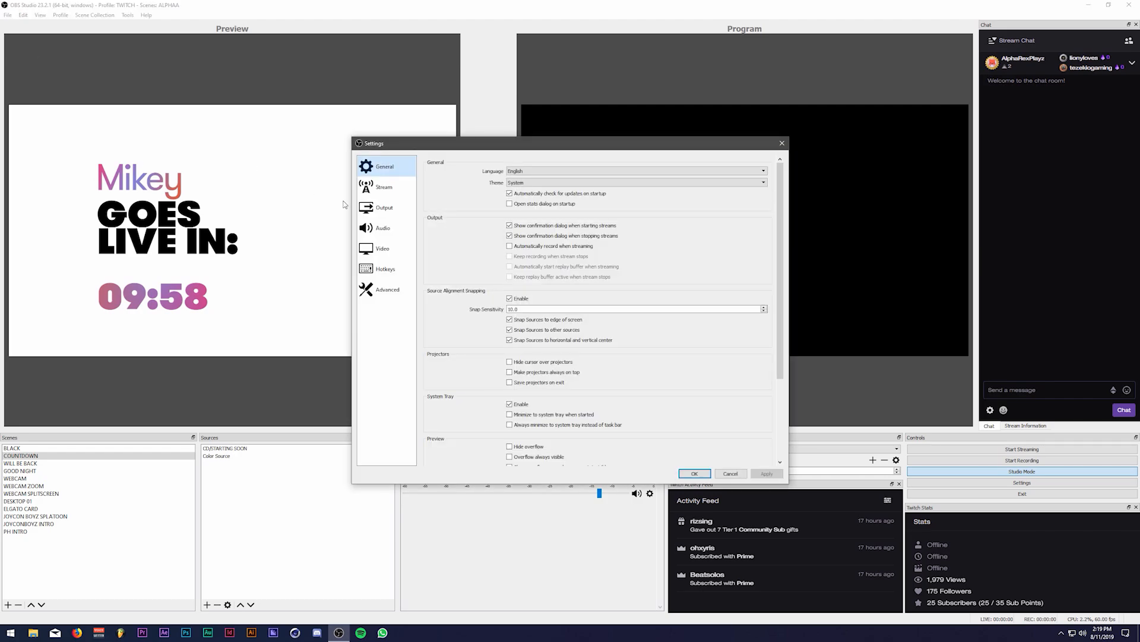
pyautogui.click(385, 268)
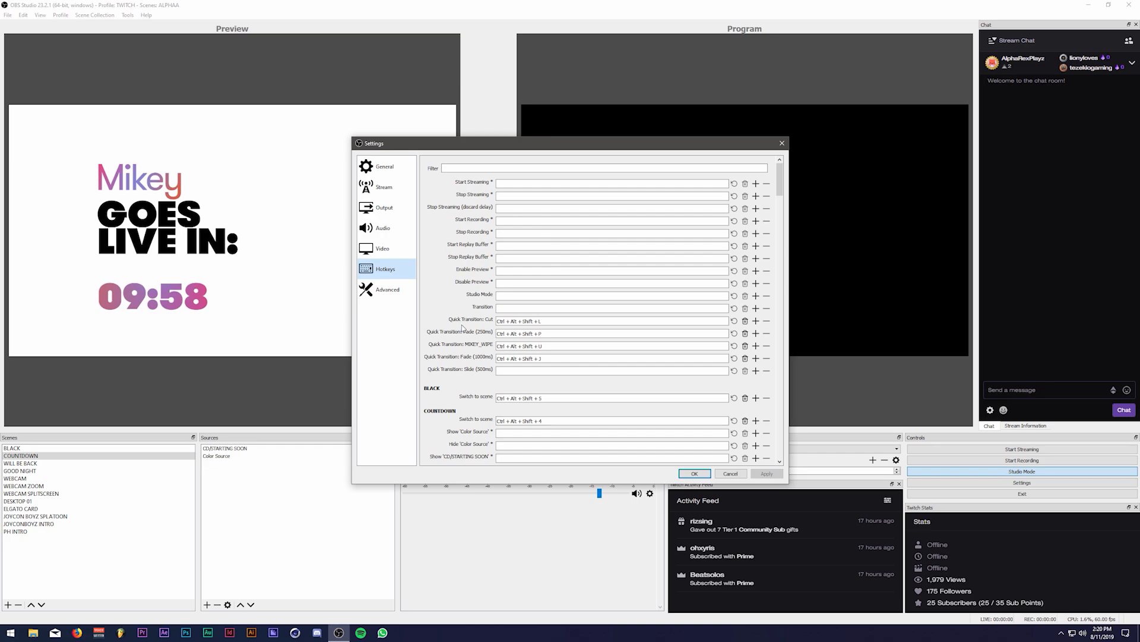
pyautogui.moveTo(426, 318)
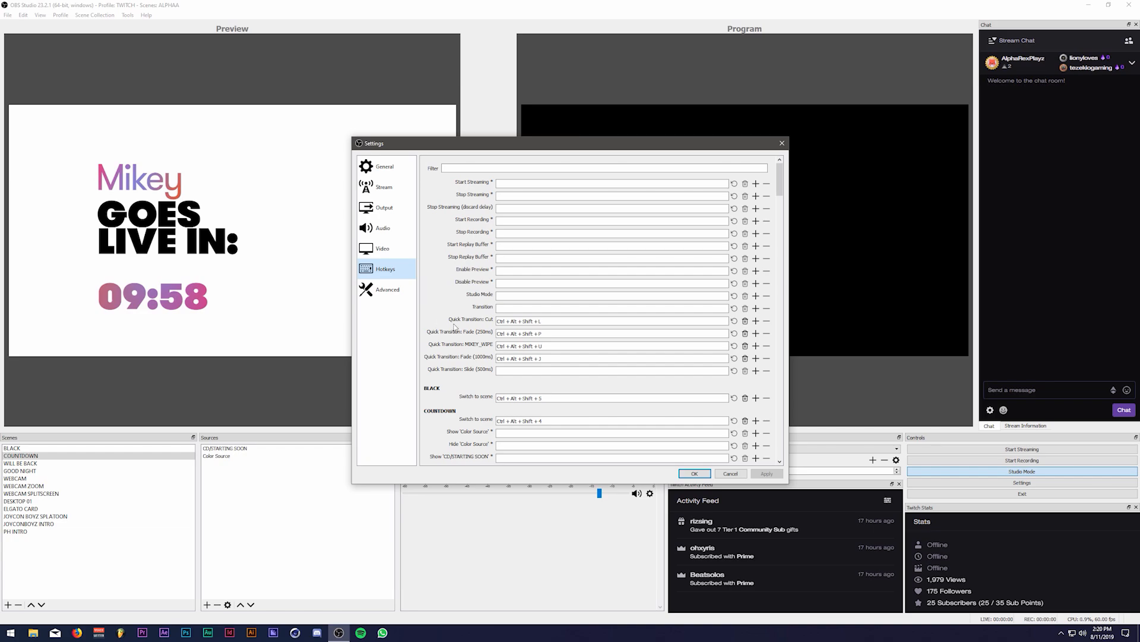
pyautogui.moveTo(458, 328)
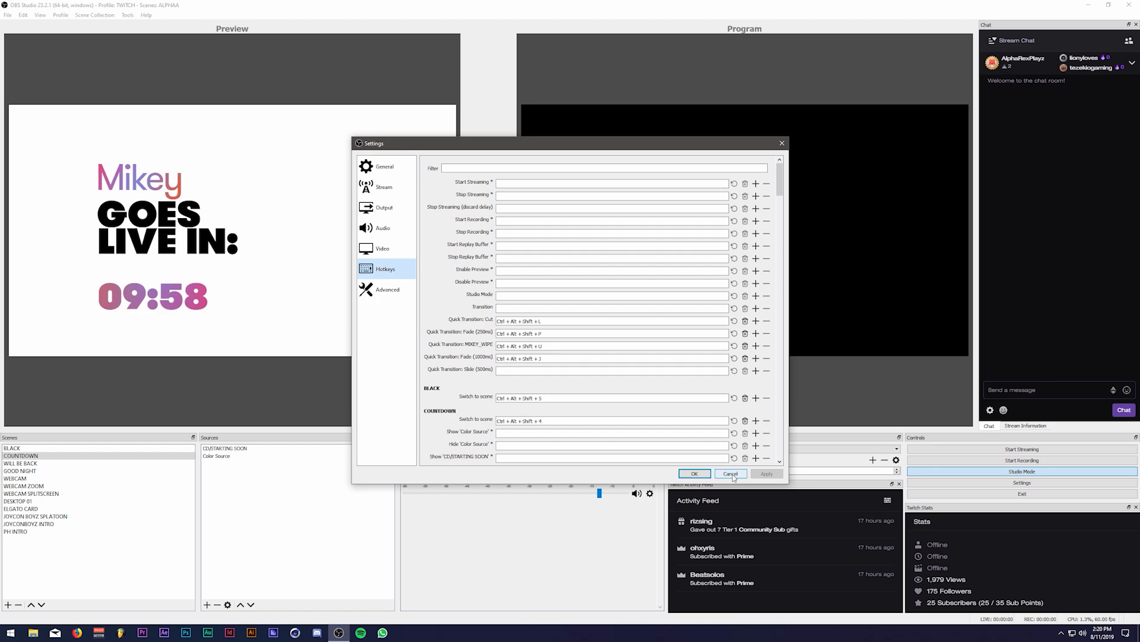
pyautogui.click(730, 474)
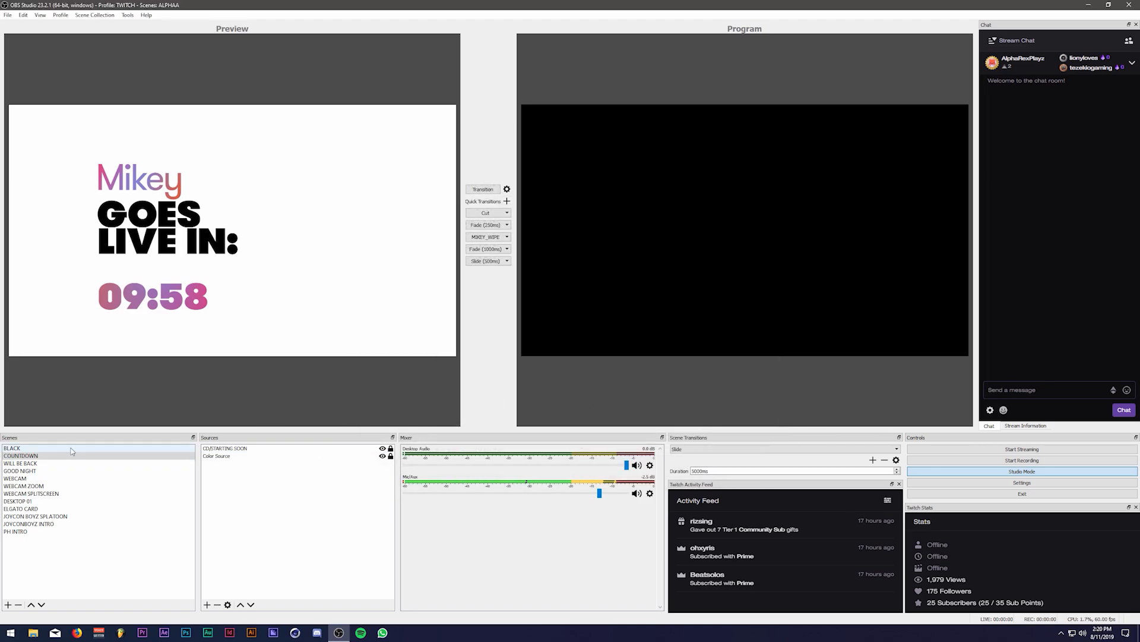
# Preview BLACK, then WILL BE BACK, then return the preview to BLACK.
pyautogui.click(12, 447)
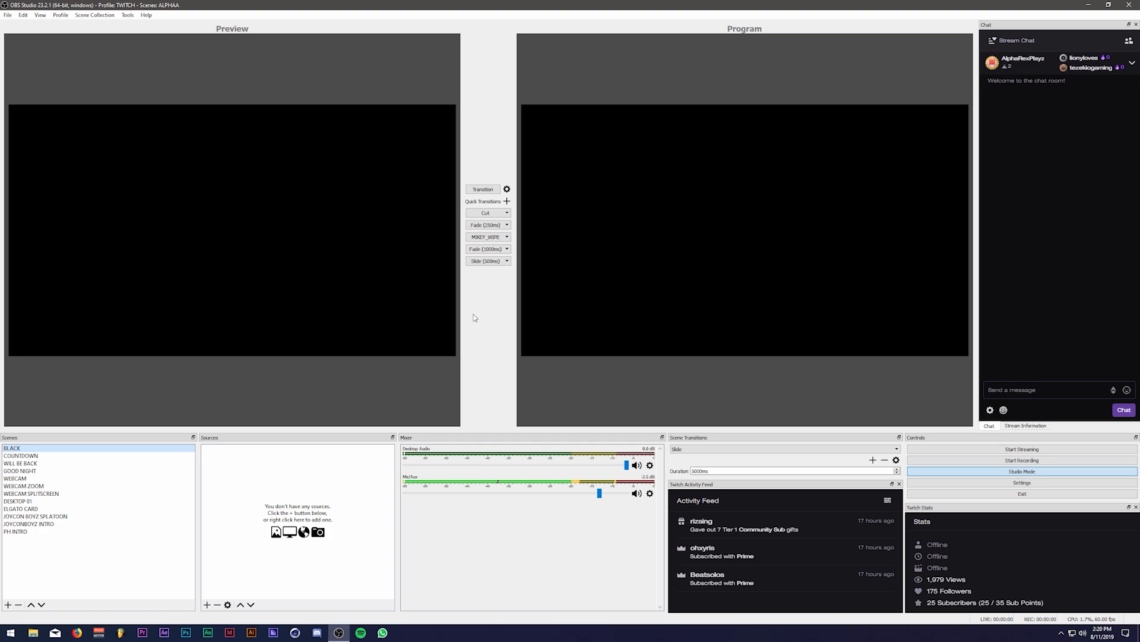
pyautogui.click(21, 463)
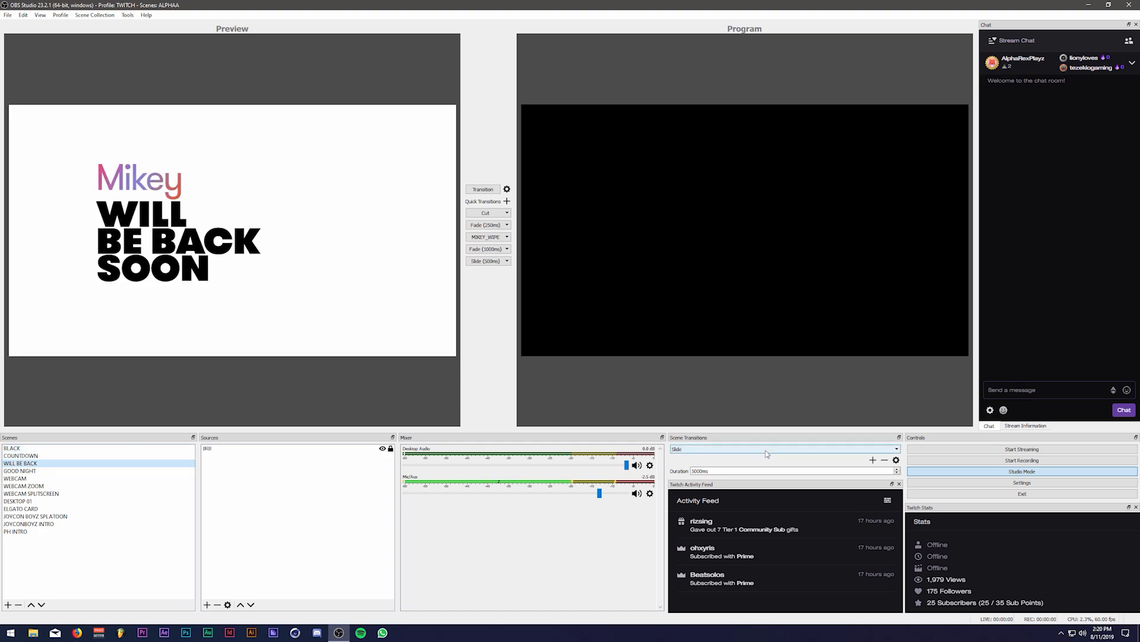
pyautogui.click(11, 448)
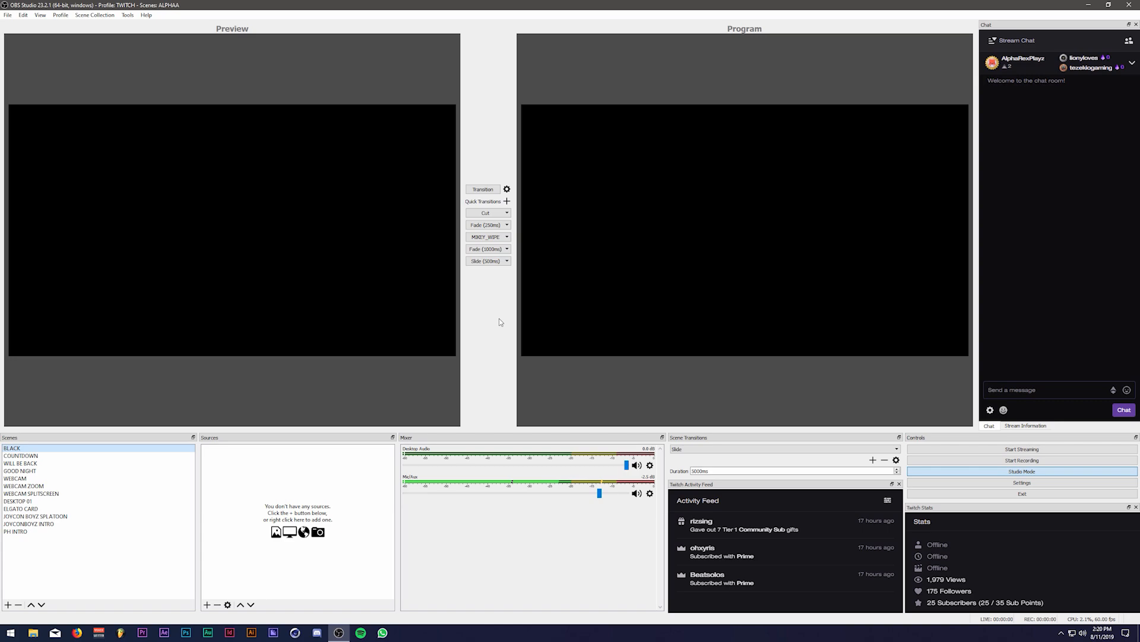